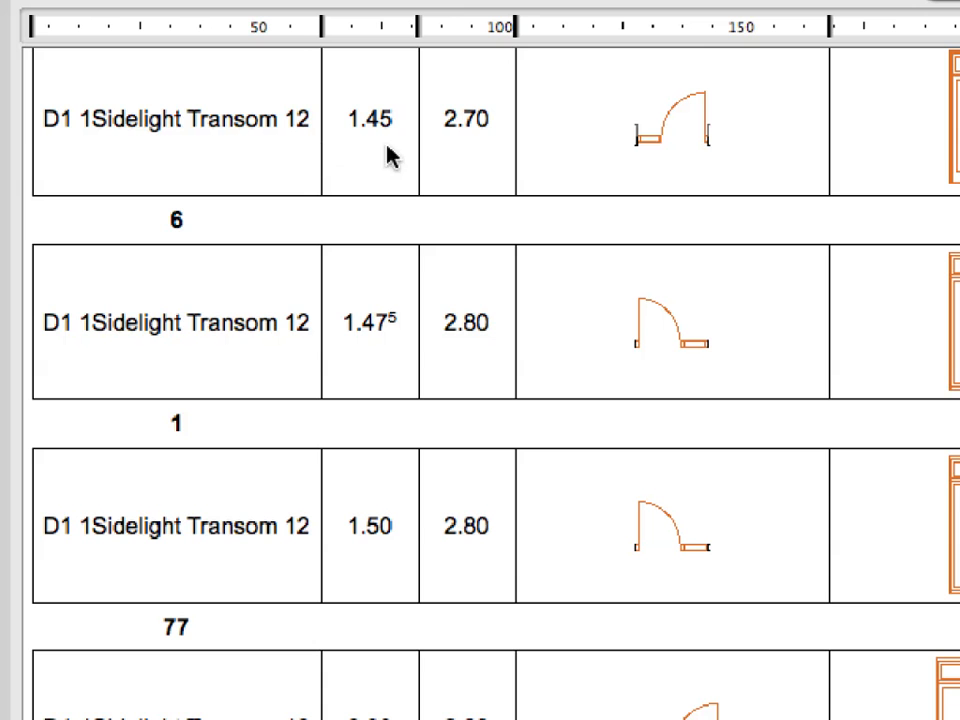
mouse_move(512, 156)
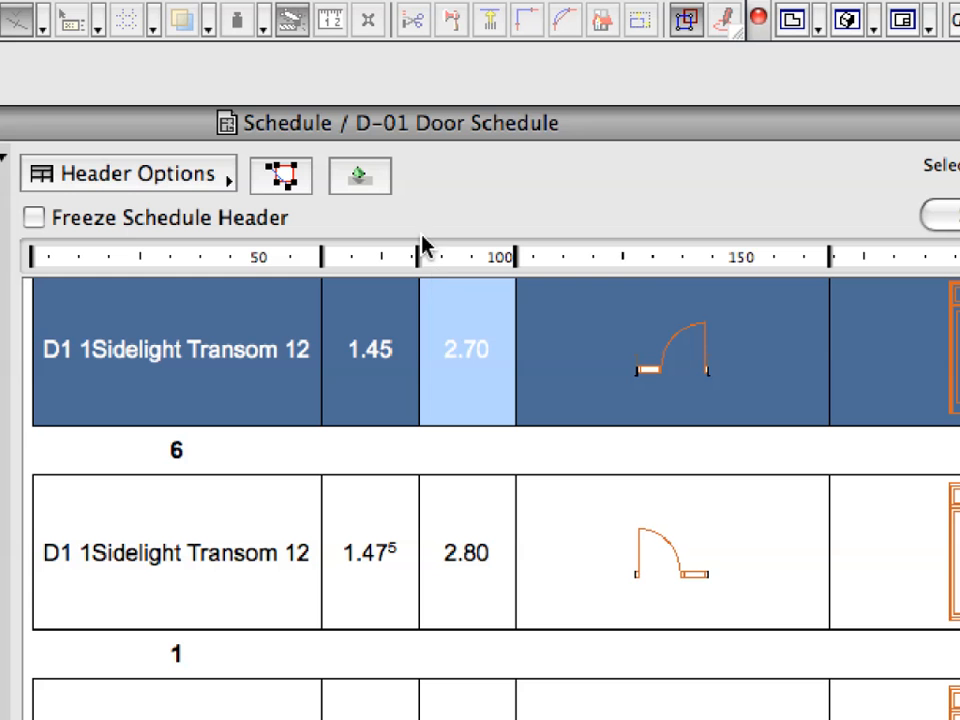
mouse_move(360, 176)
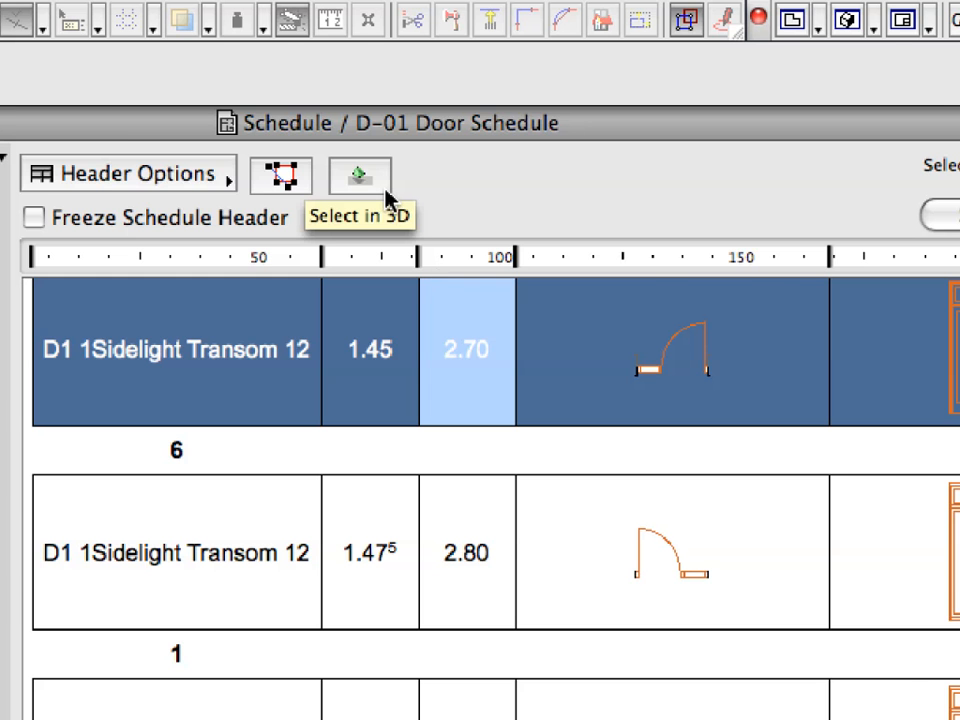
Edit the first D1 Sidelight Transom door's height cell from 2.70 to 2800
left_click(360, 172)
type("2")
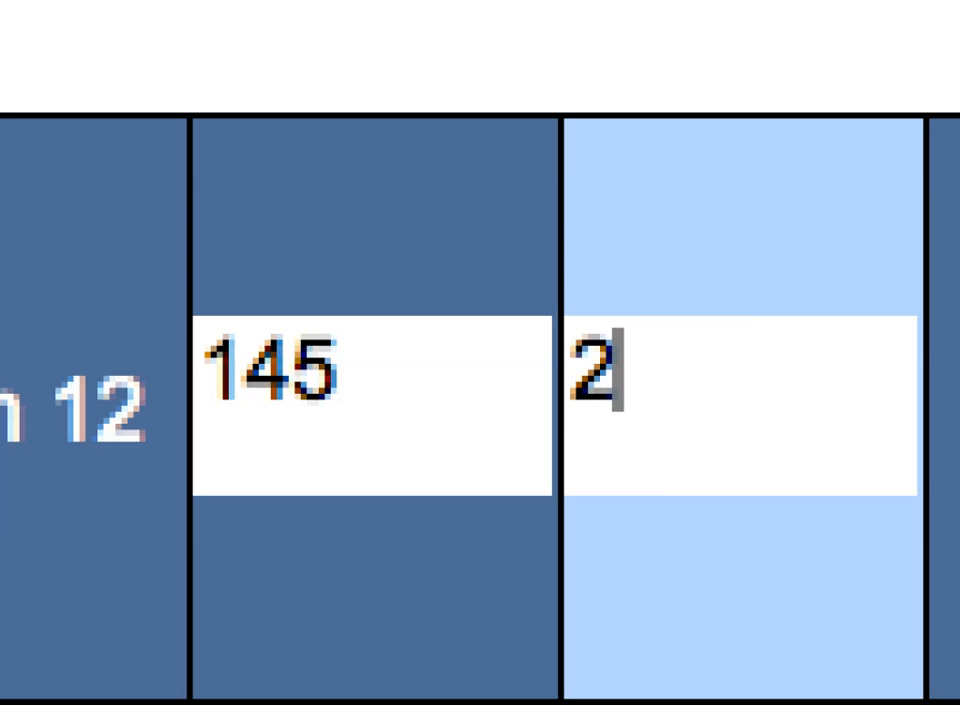
type("800")
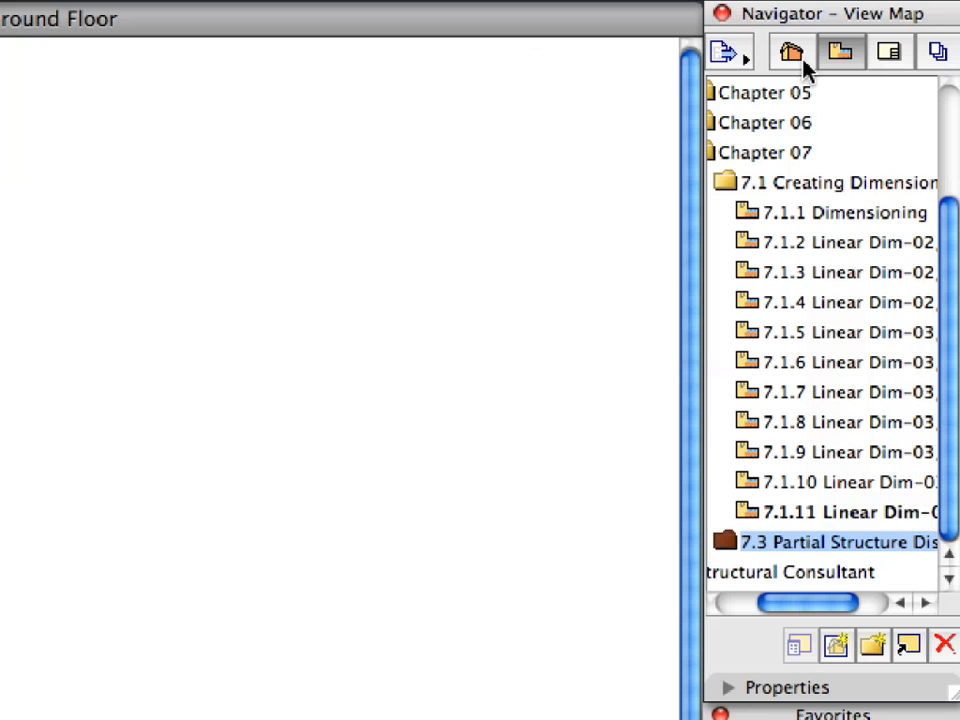
mouse_move(790, 52)
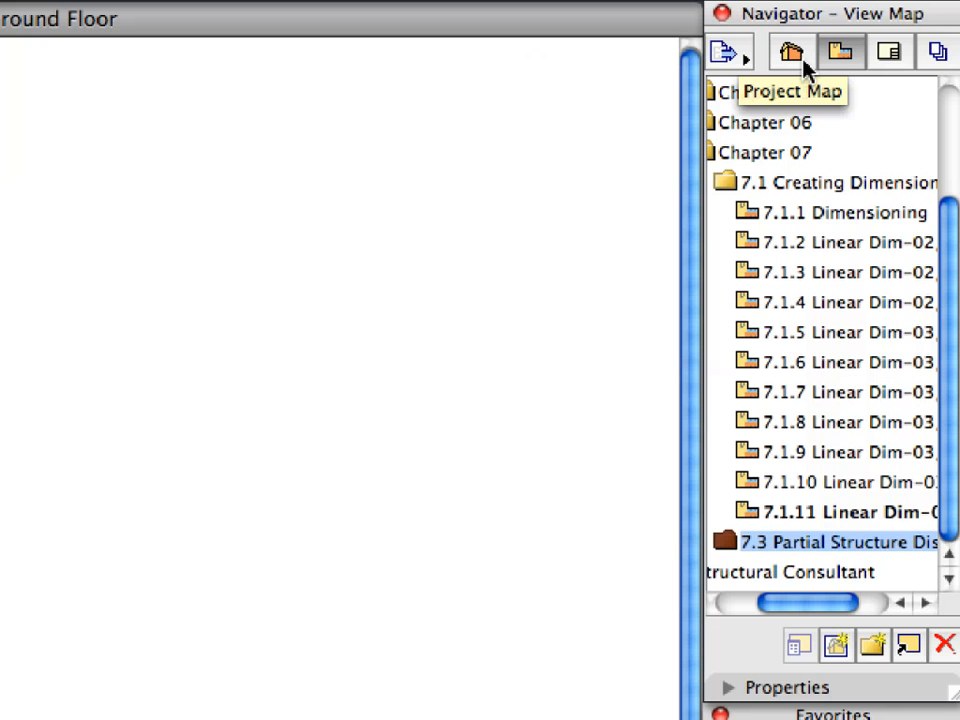
Show the context menu for D-01 Door Schedule under Schedules > Element in the Project Map
left_click(792, 52)
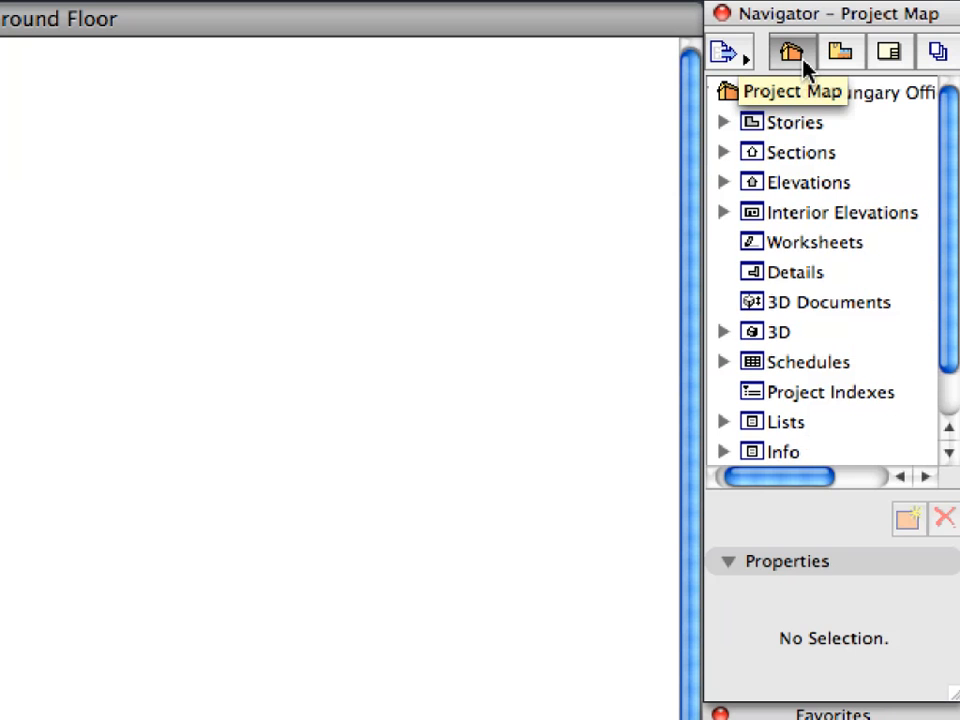
left_click(808, 360)
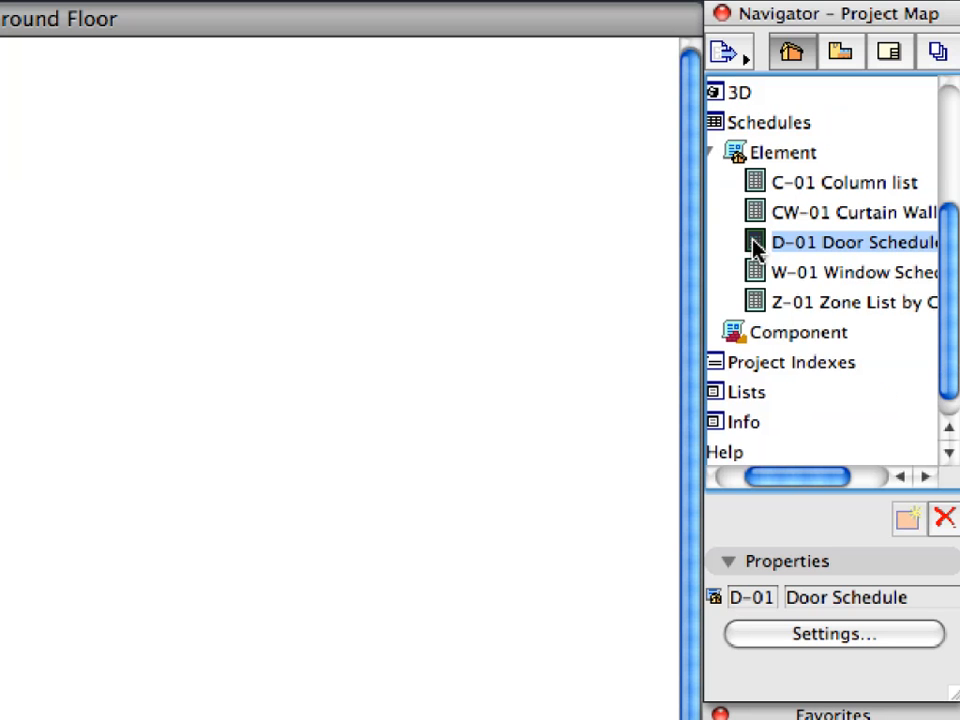
right_click(856, 242)
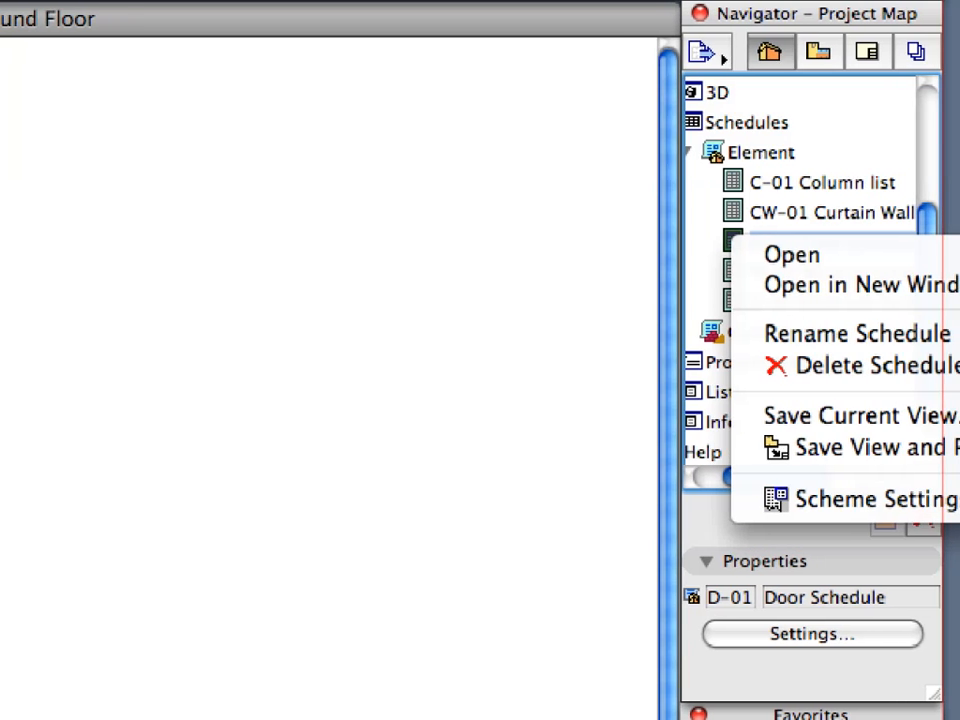
mouse_move(864, 500)
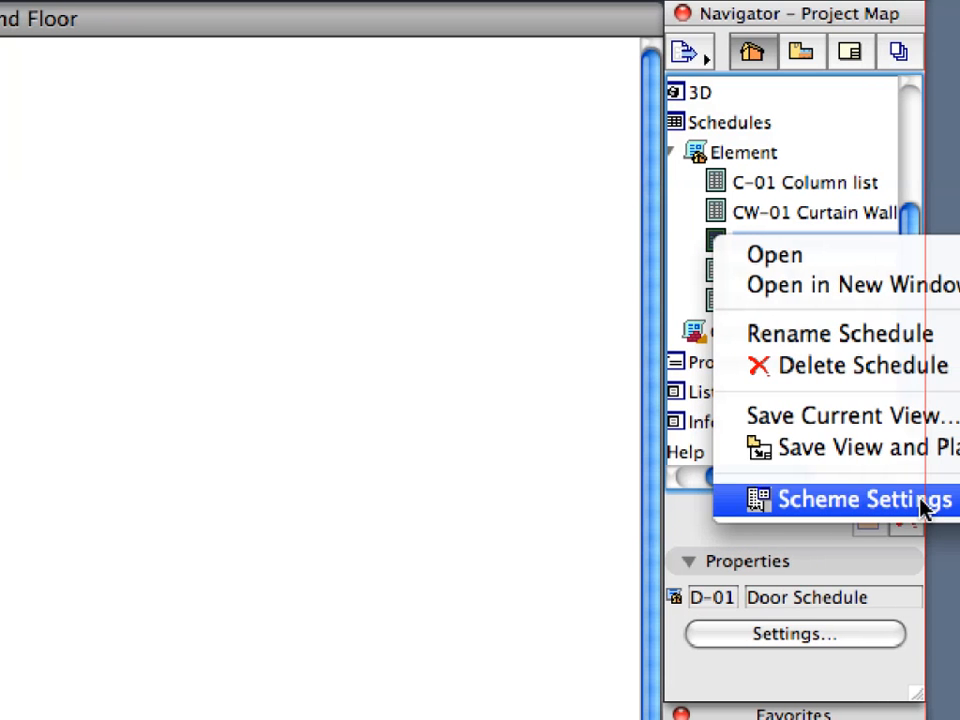
mouse_move(862, 516)
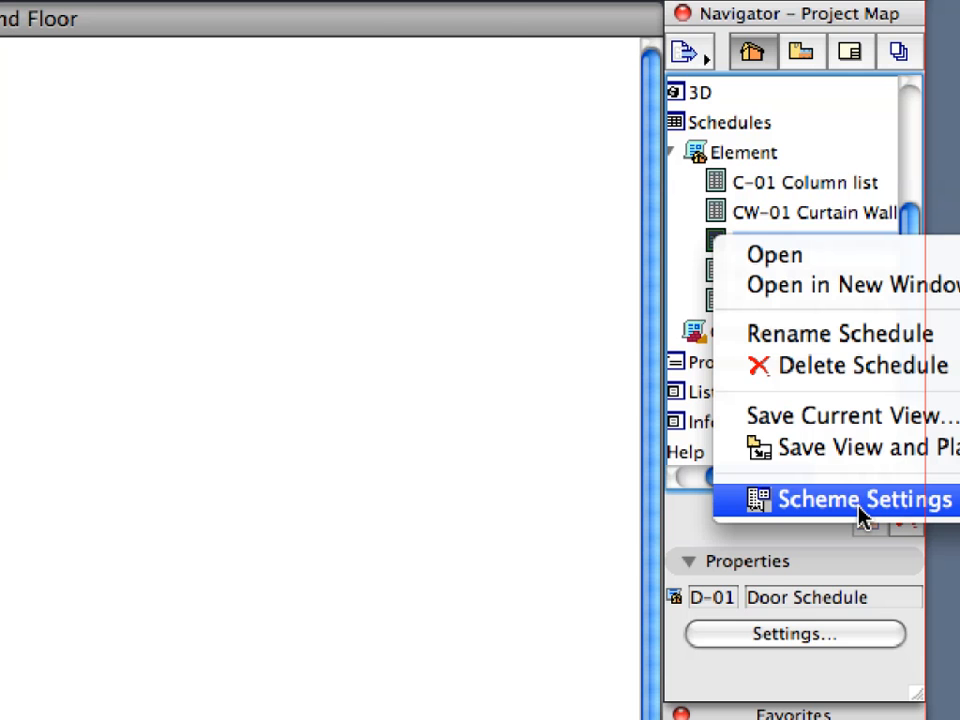
Review the D-01 Door Schedule criterion: Element Type is Door, in Scheme Settings
left_click(864, 500)
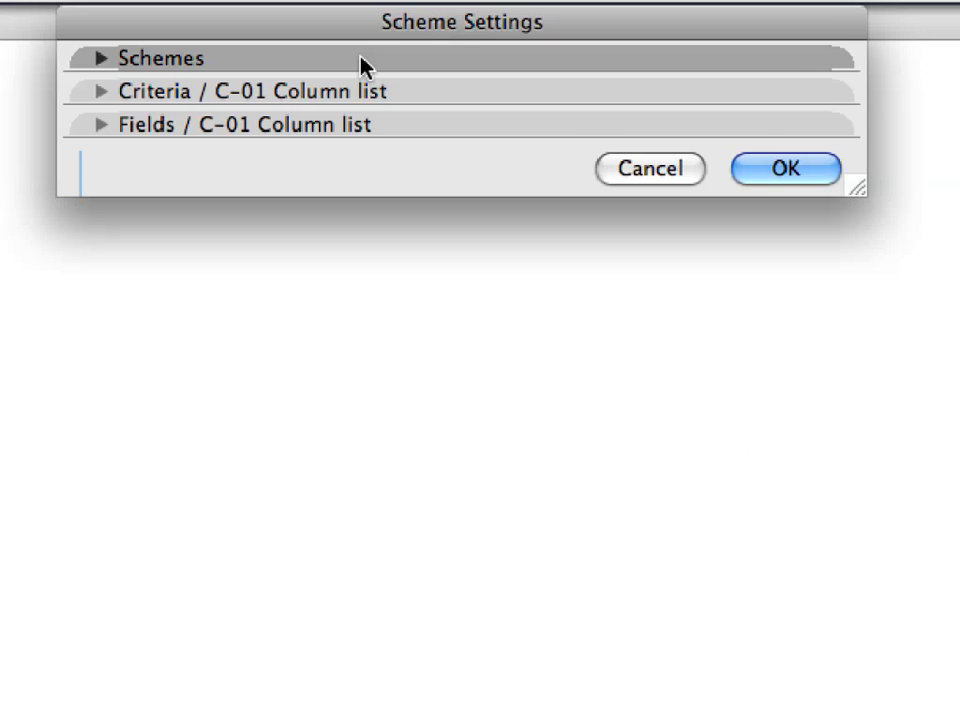
left_click(100, 58)
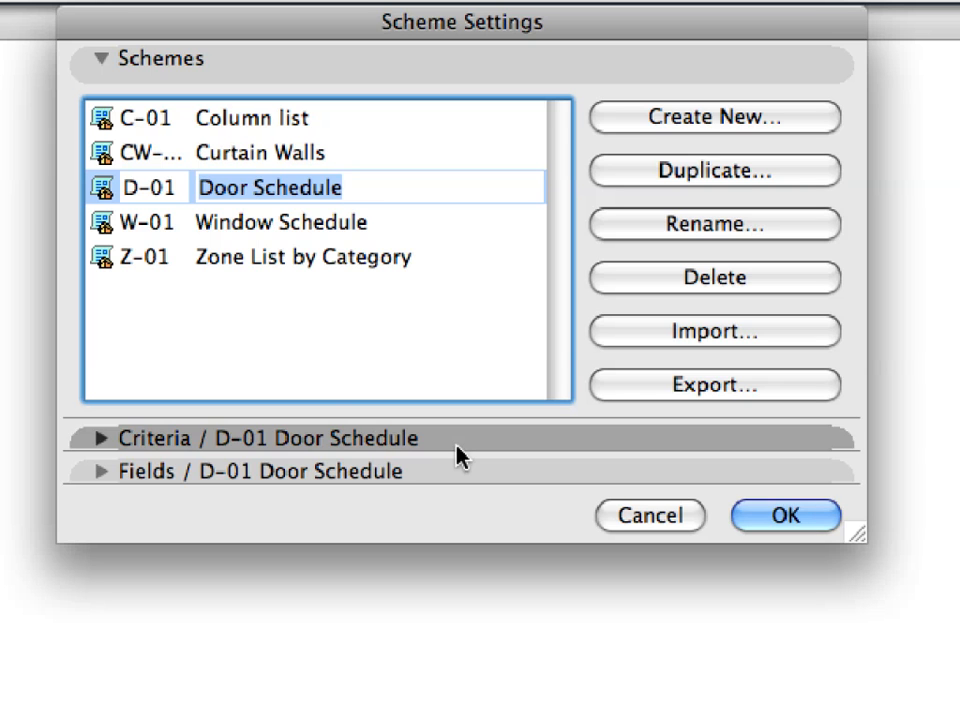
left_click(100, 438)
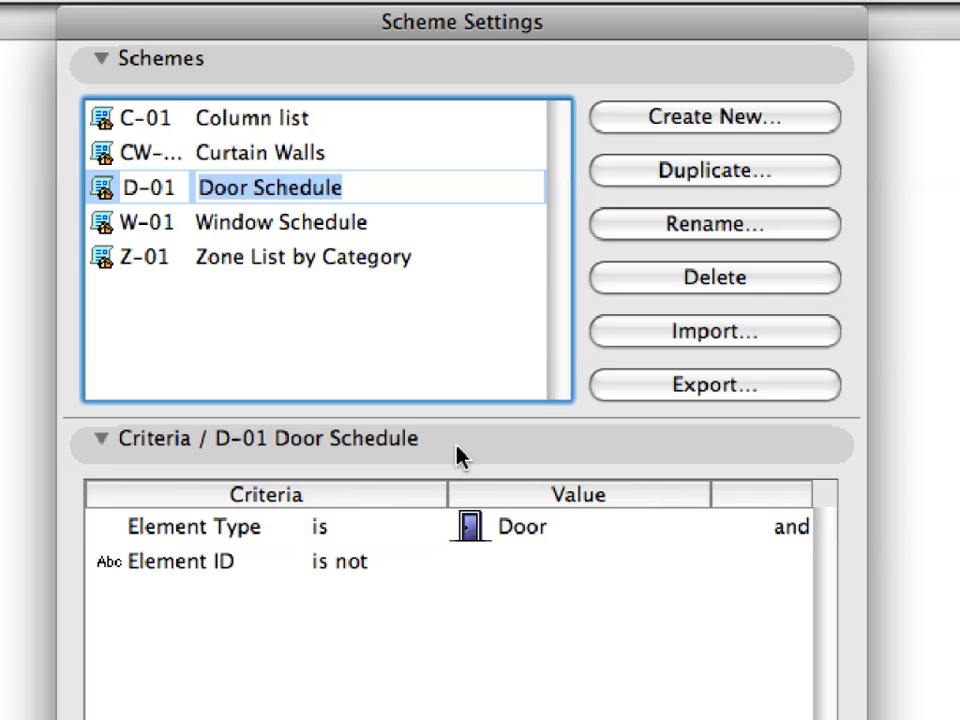
left_click(200, 528)
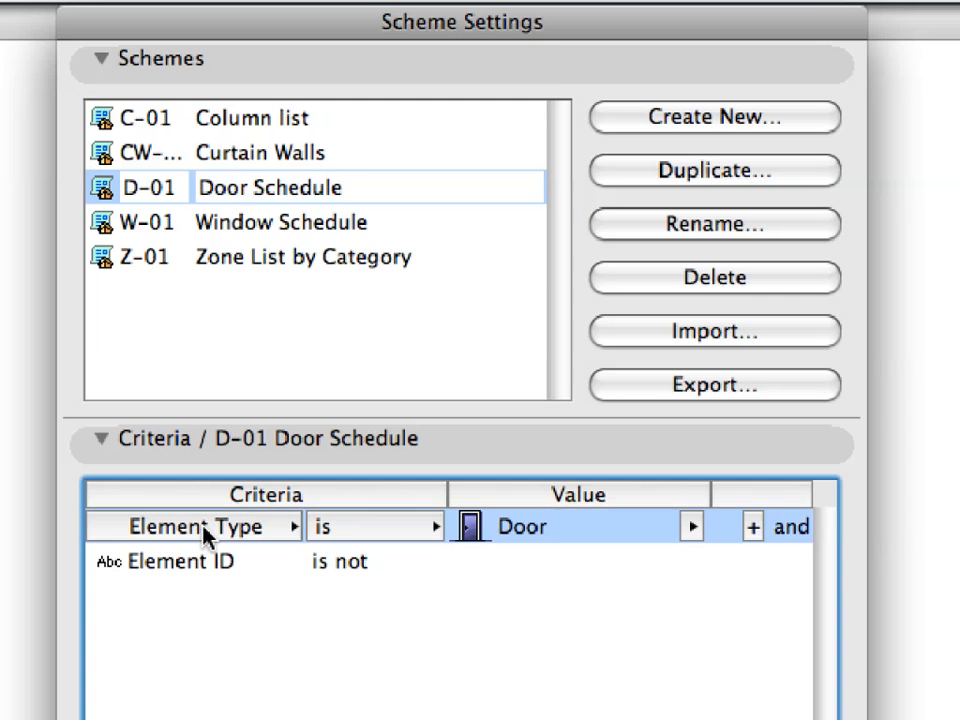
mouse_move(222, 544)
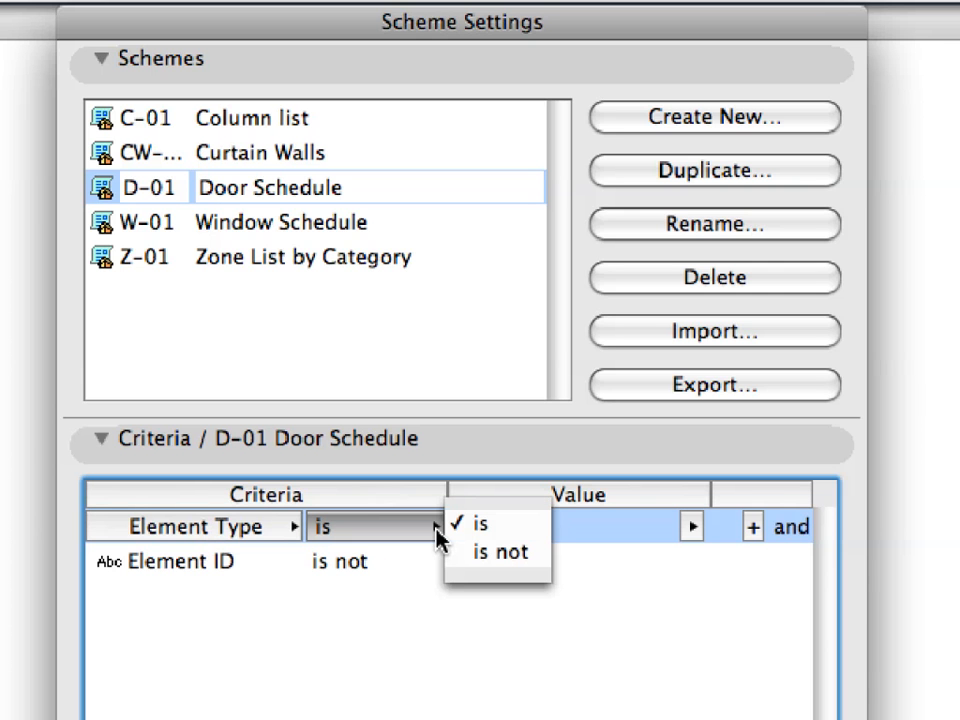
left_click(482, 524)
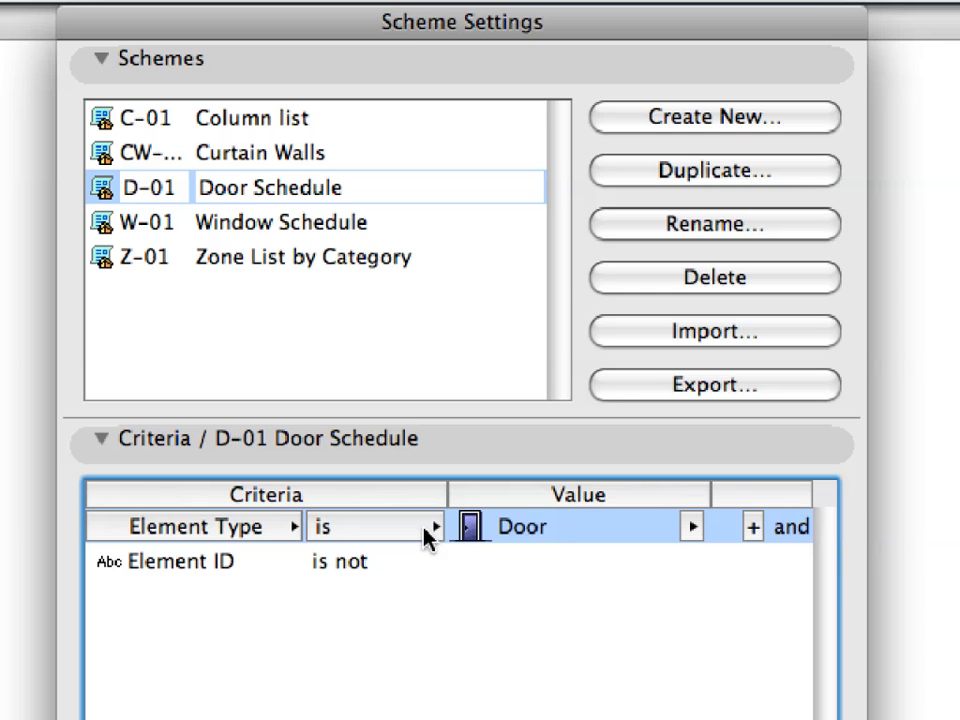
left_click(692, 528)
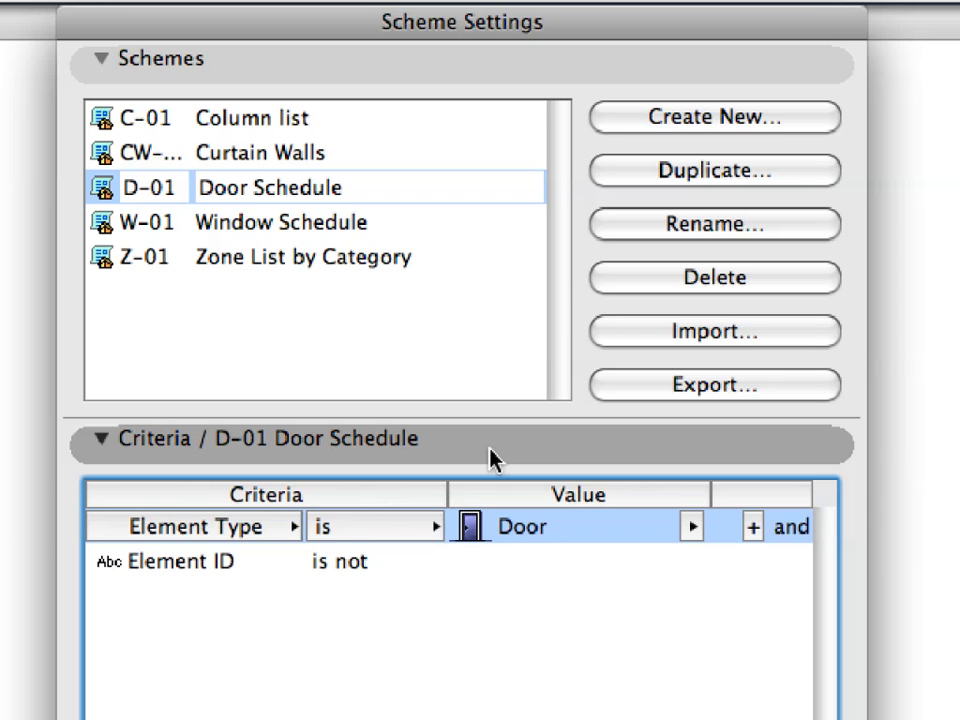
Browse the schedule's Fields list, expanding the General and Window/Door parameter groups
left_click(96, 438)
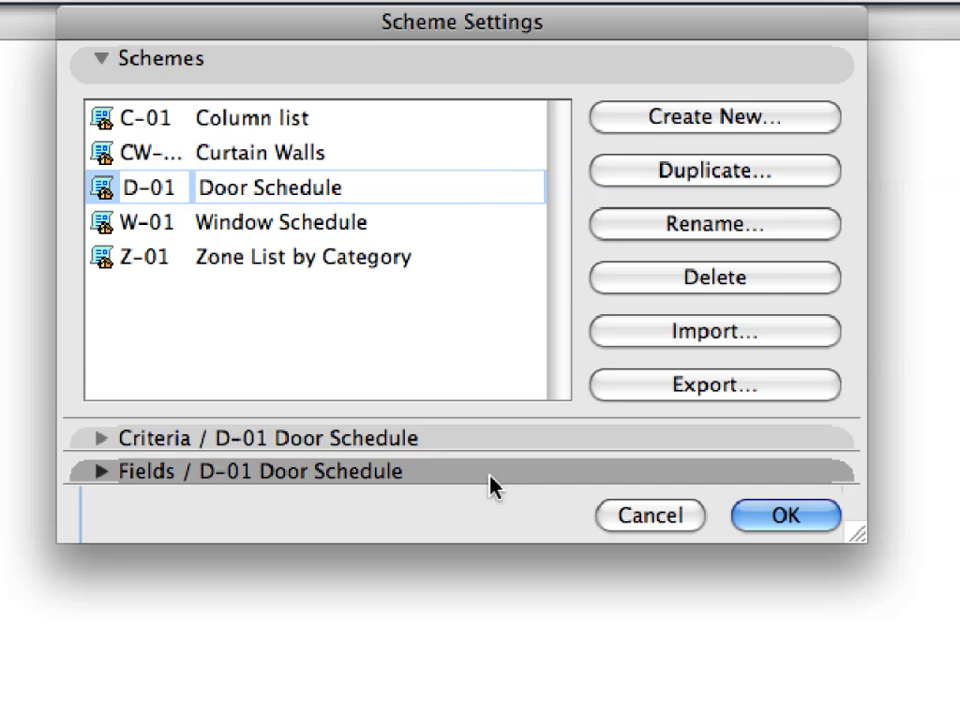
left_click(100, 472)
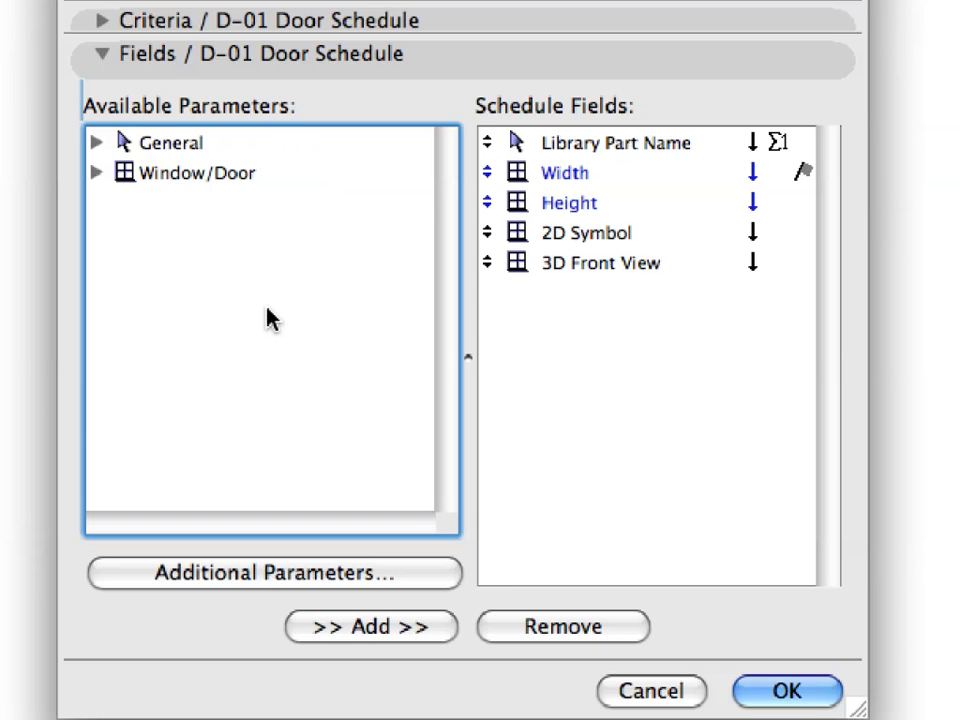
left_click(170, 142)
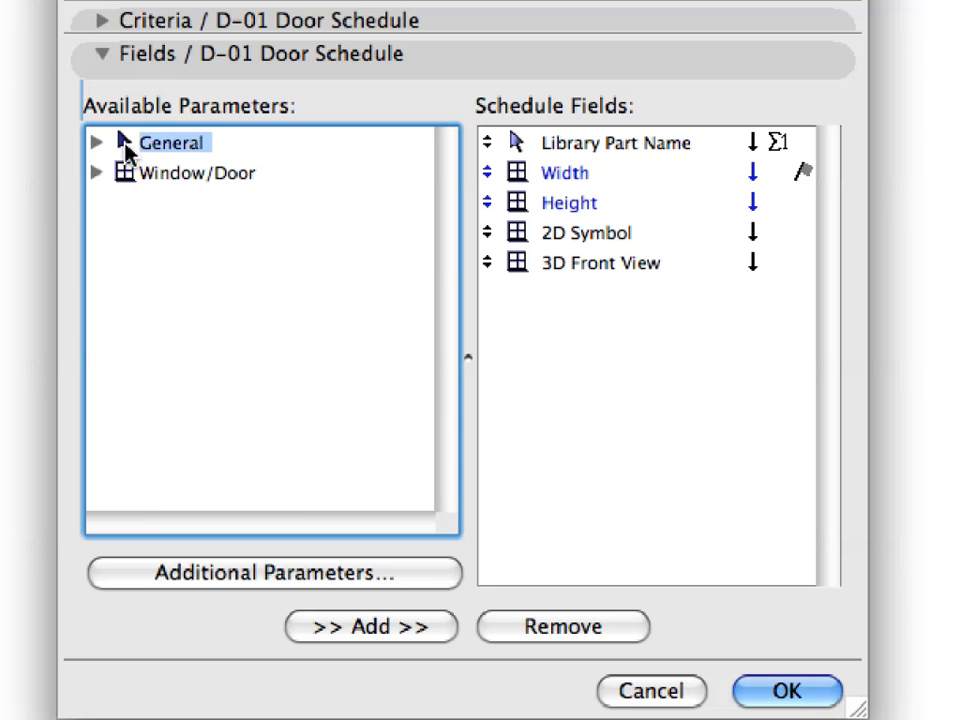
left_click(96, 142)
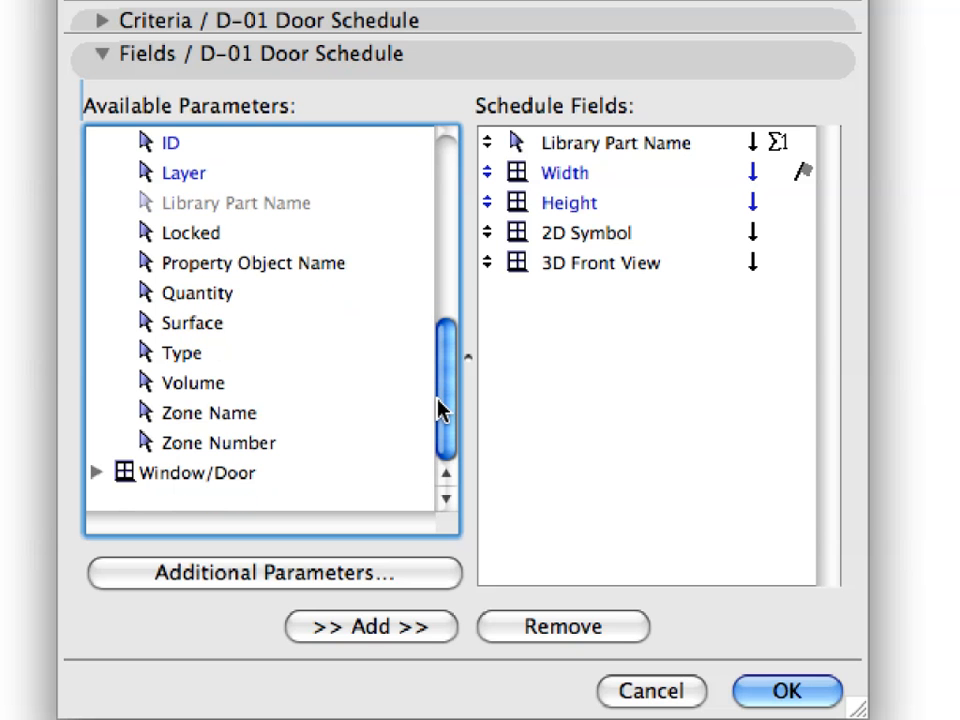
left_click(196, 472)
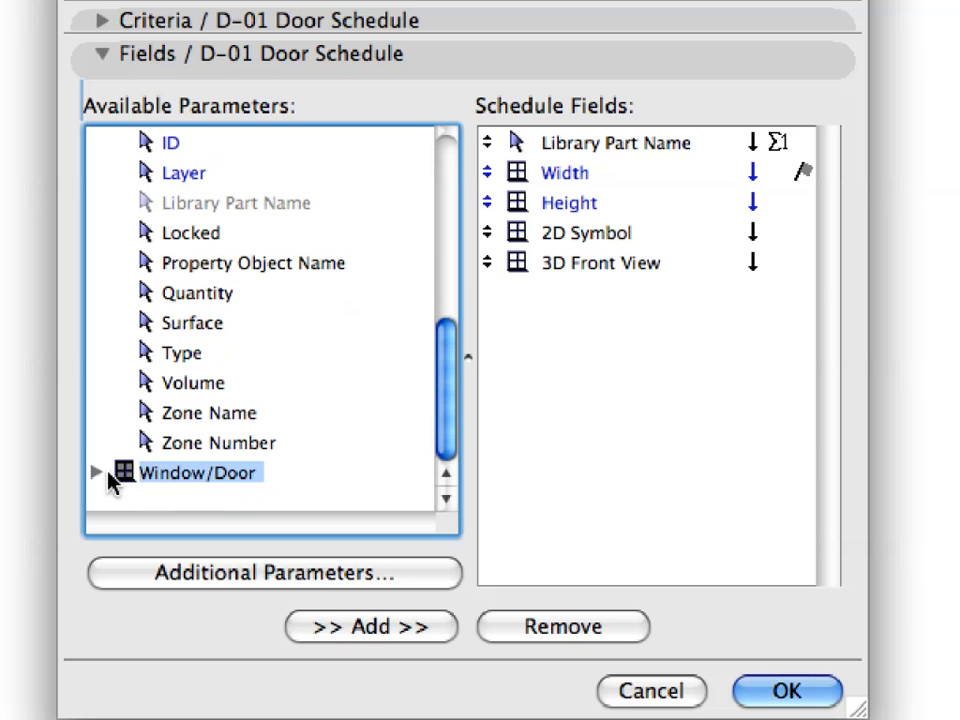
left_click(96, 472)
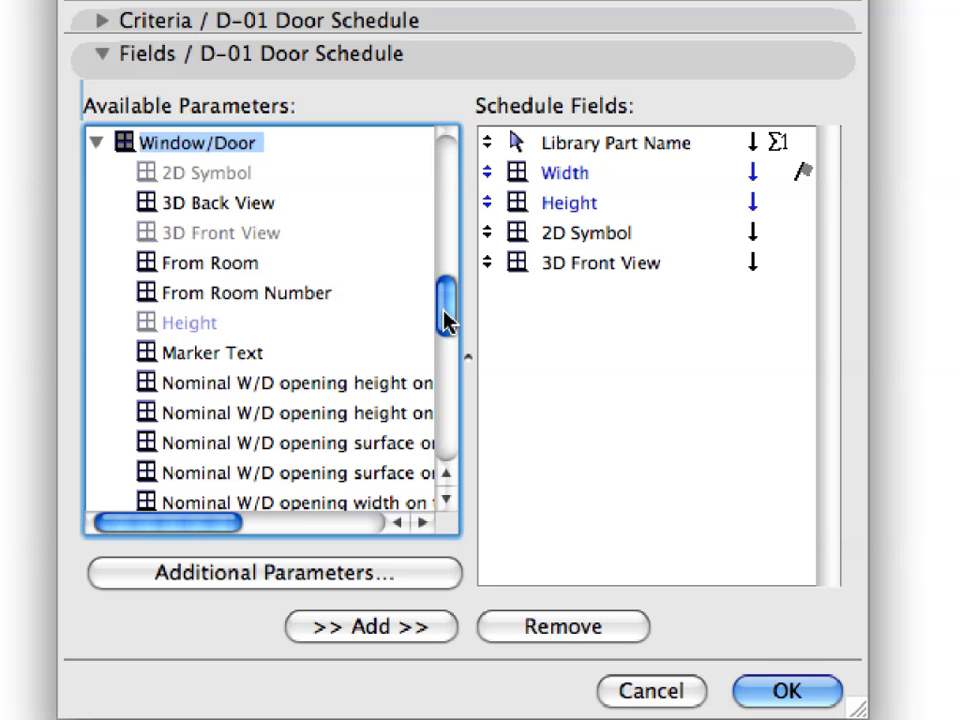
mouse_move(680, 322)
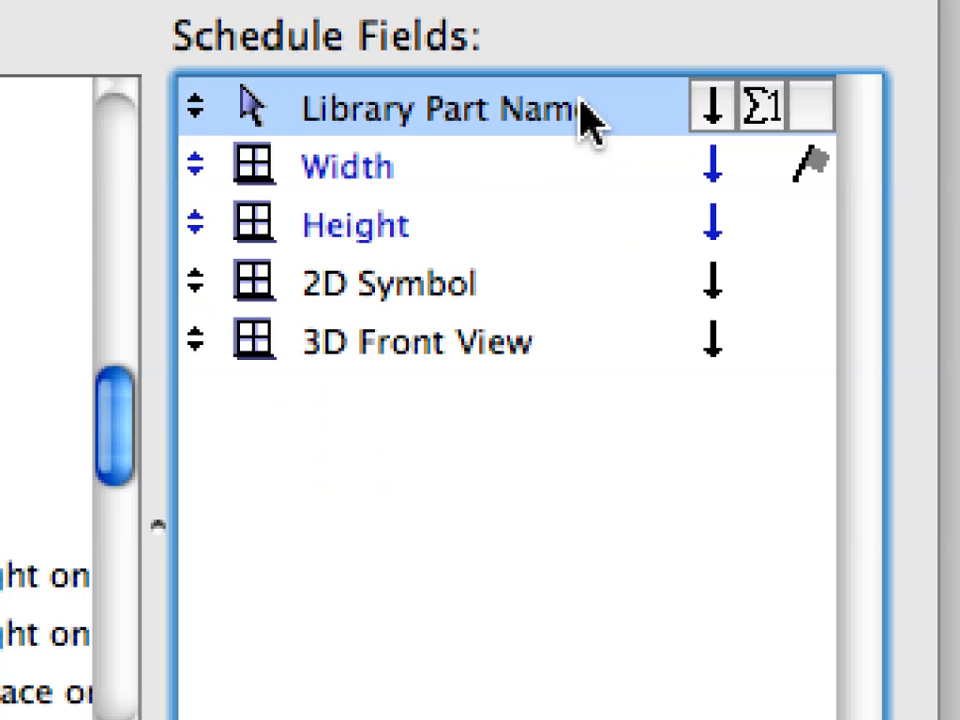
Review the Width, 2D Symbol and 3D front view fields and cancel Scheme Settings unchanged
left_click(344, 166)
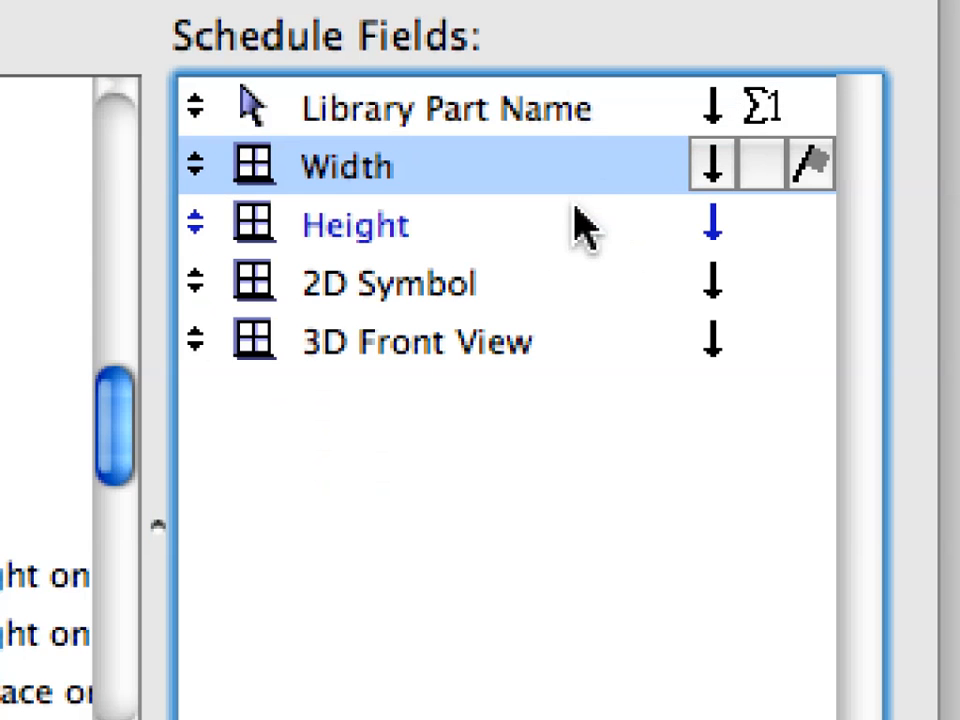
left_click(400, 284)
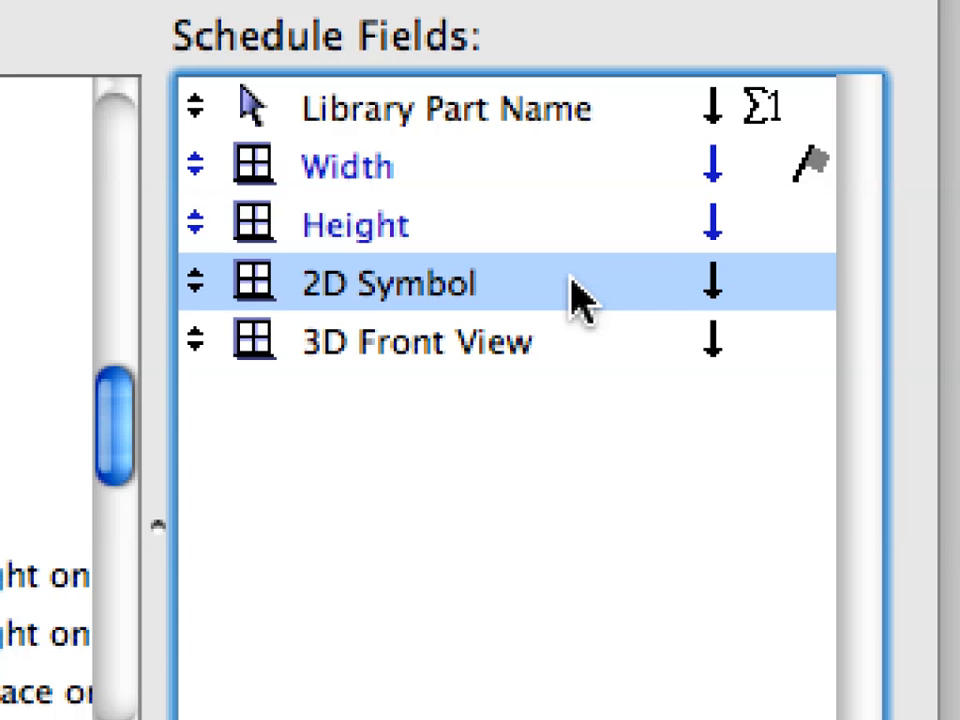
left_click(416, 340)
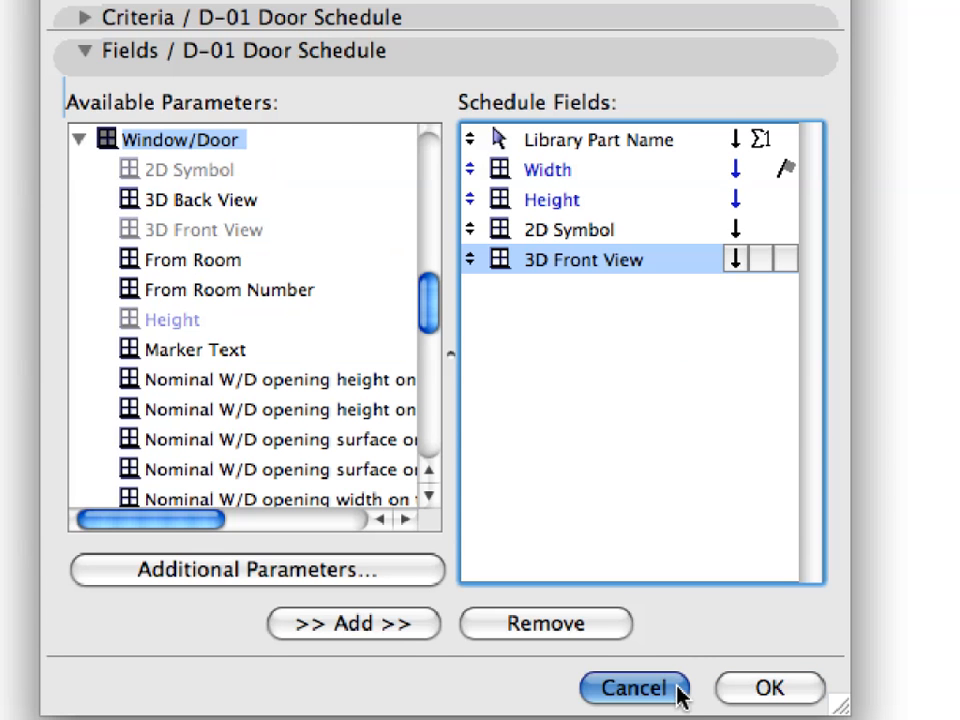
left_click(634, 688)
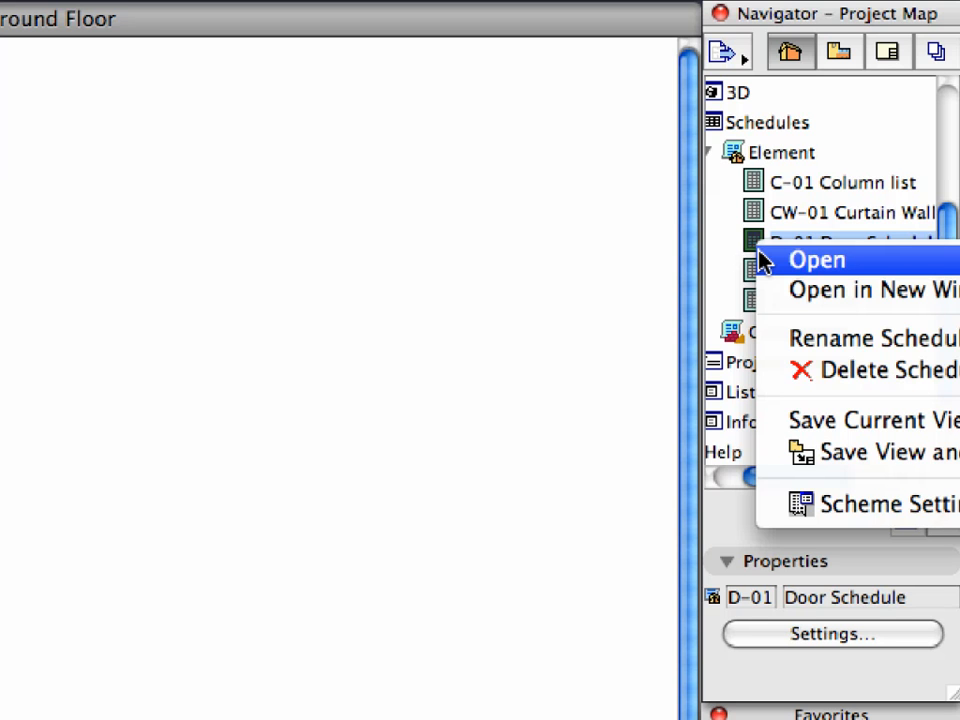
Reopen the D-01 door schedule listing D1 Sidelight Transom doors with widths and 2.80 heights
left_click(816, 260)
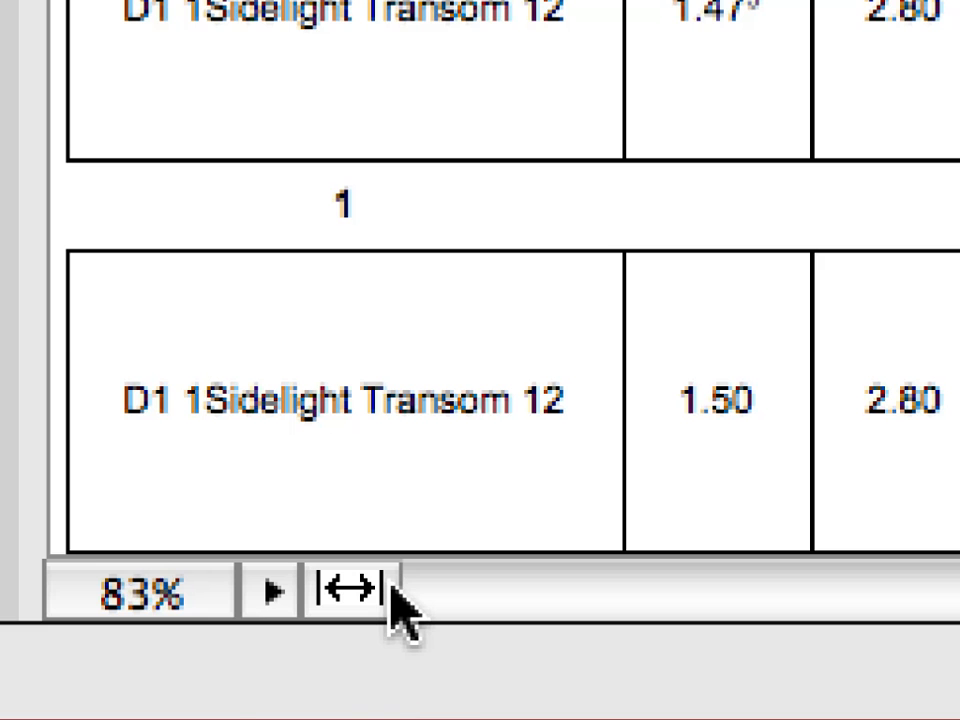
mouse_move(344, 588)
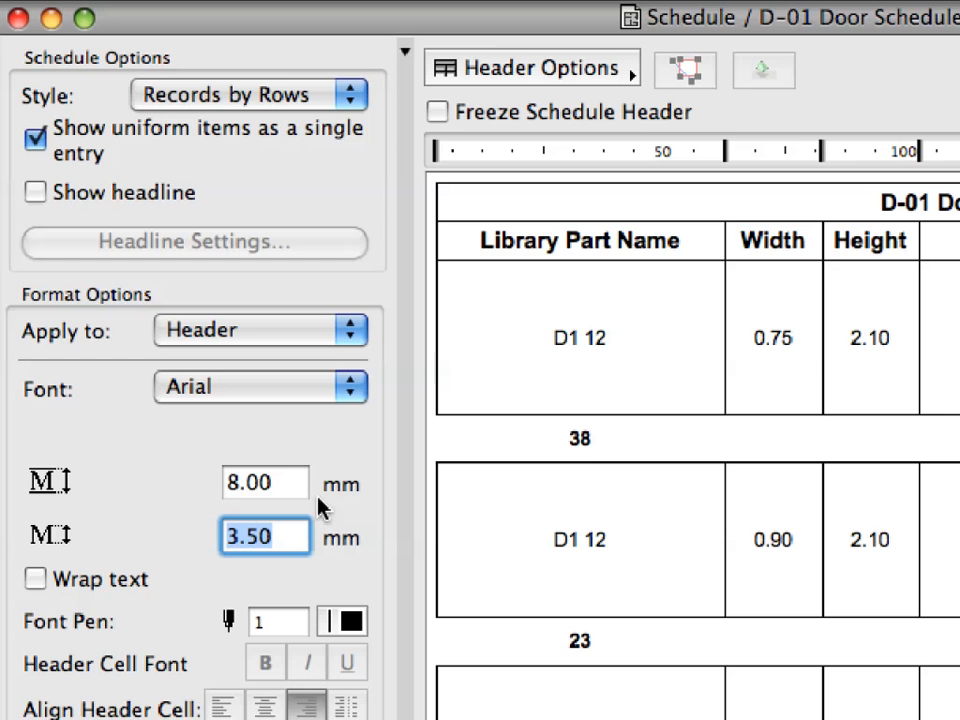
mouse_move(420, 504)
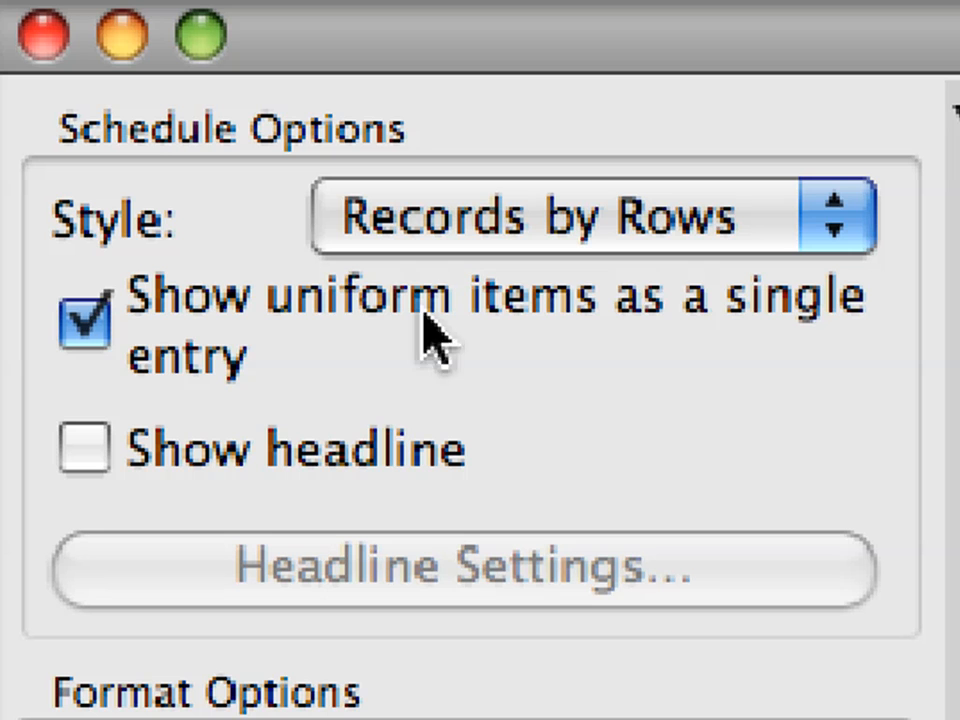
mouse_move(230, 376)
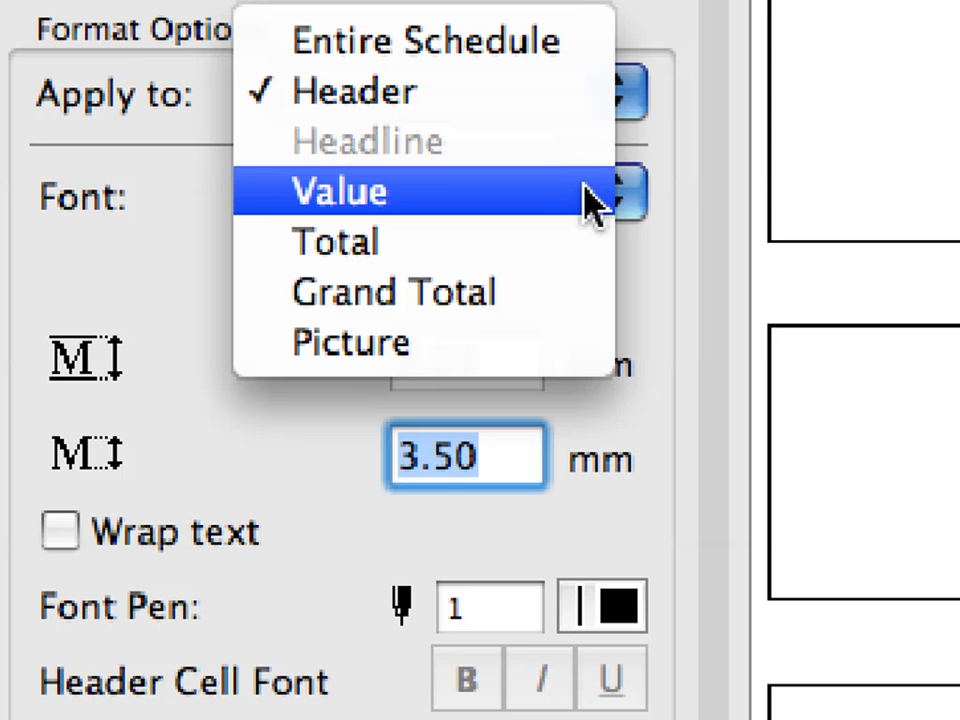
left_click(336, 192)
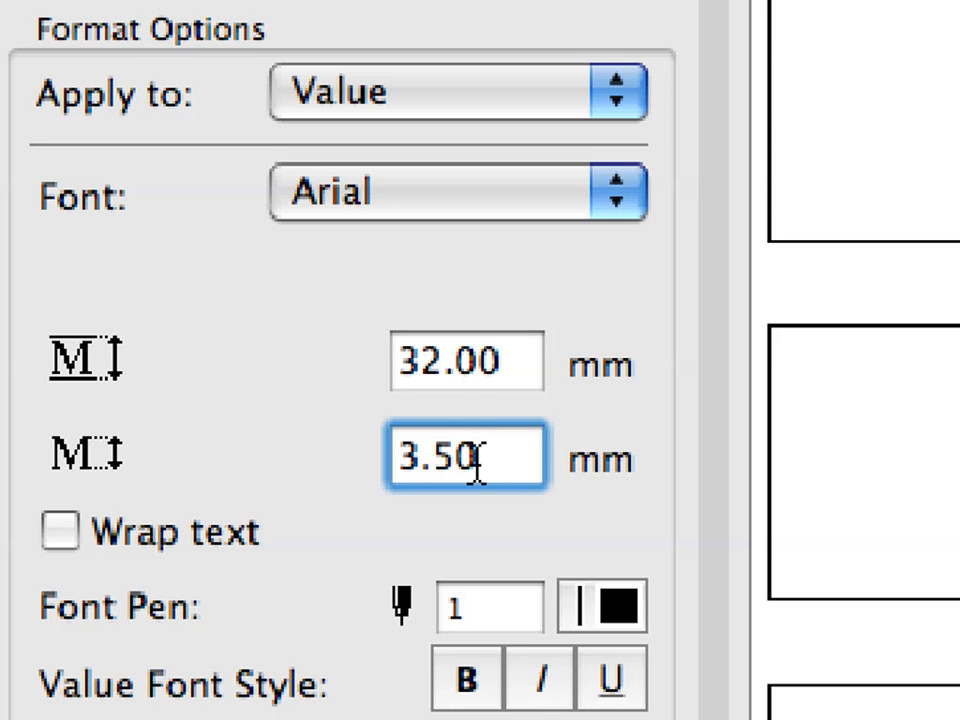
mouse_move(476, 464)
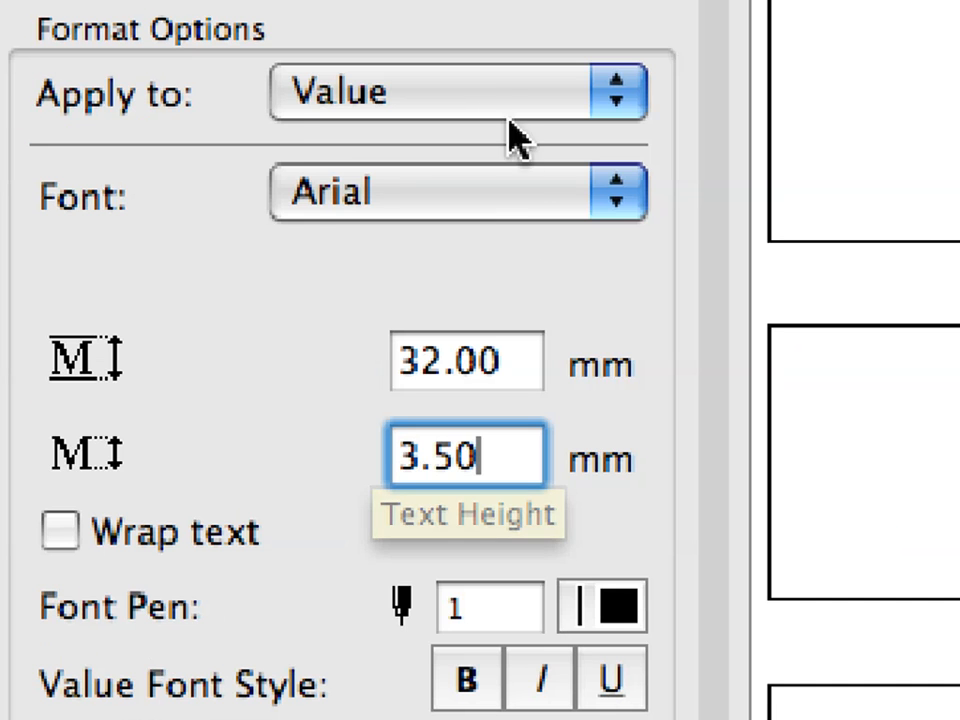
left_click(456, 92)
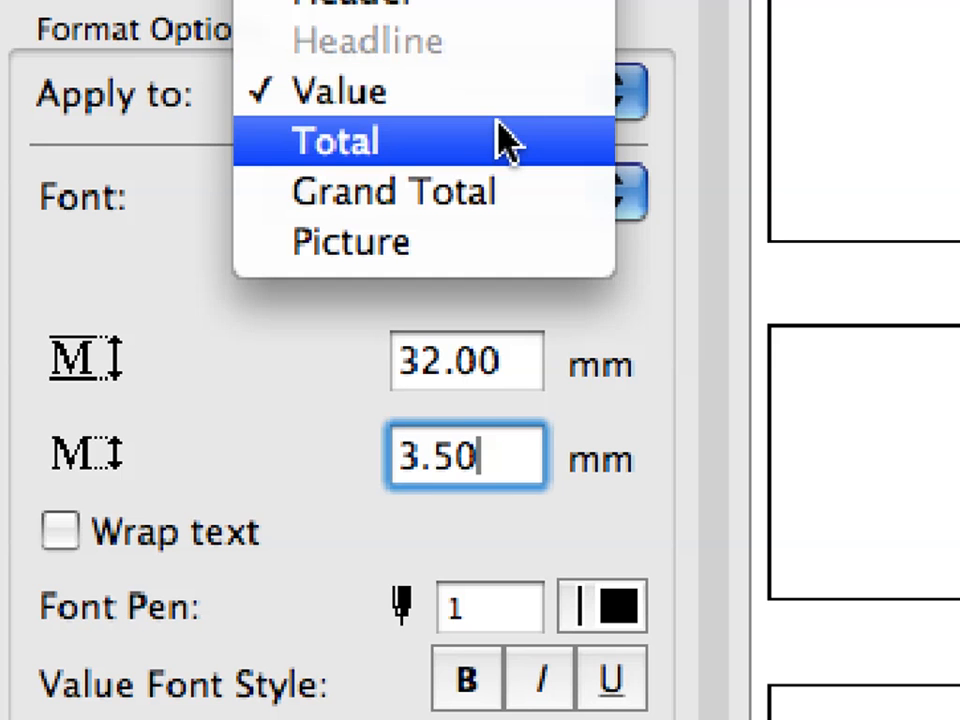
left_click(336, 140)
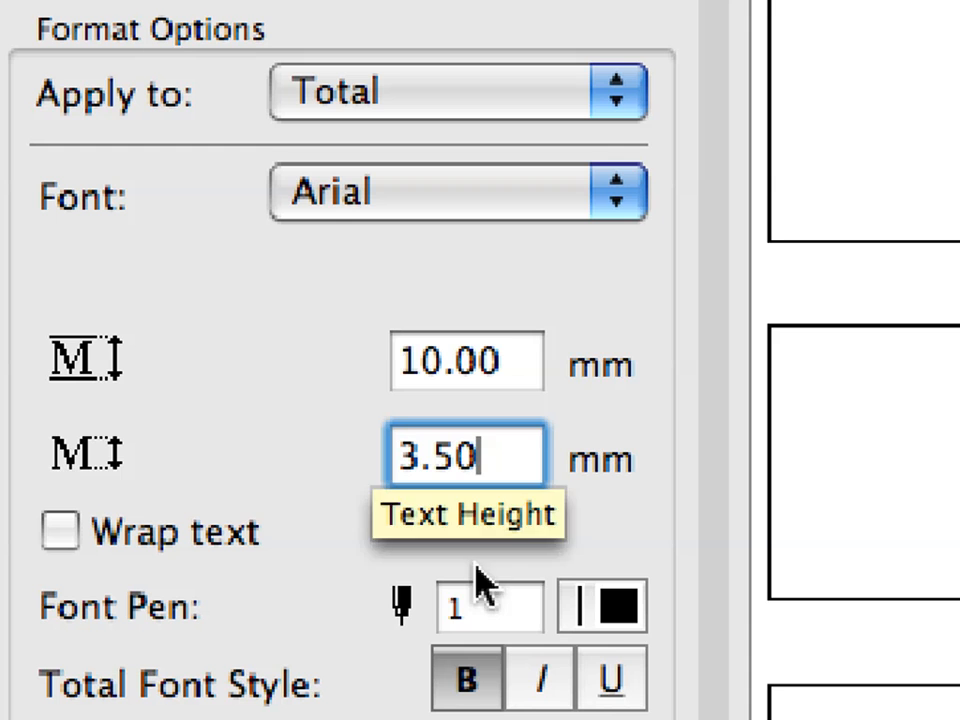
mouse_move(500, 676)
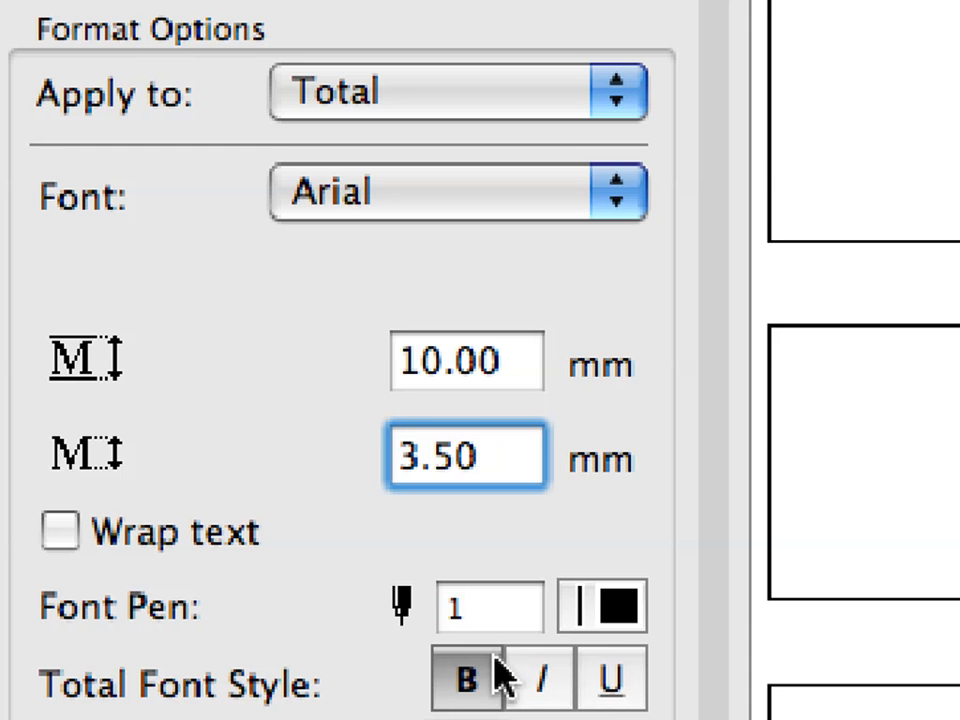
mouse_move(500, 680)
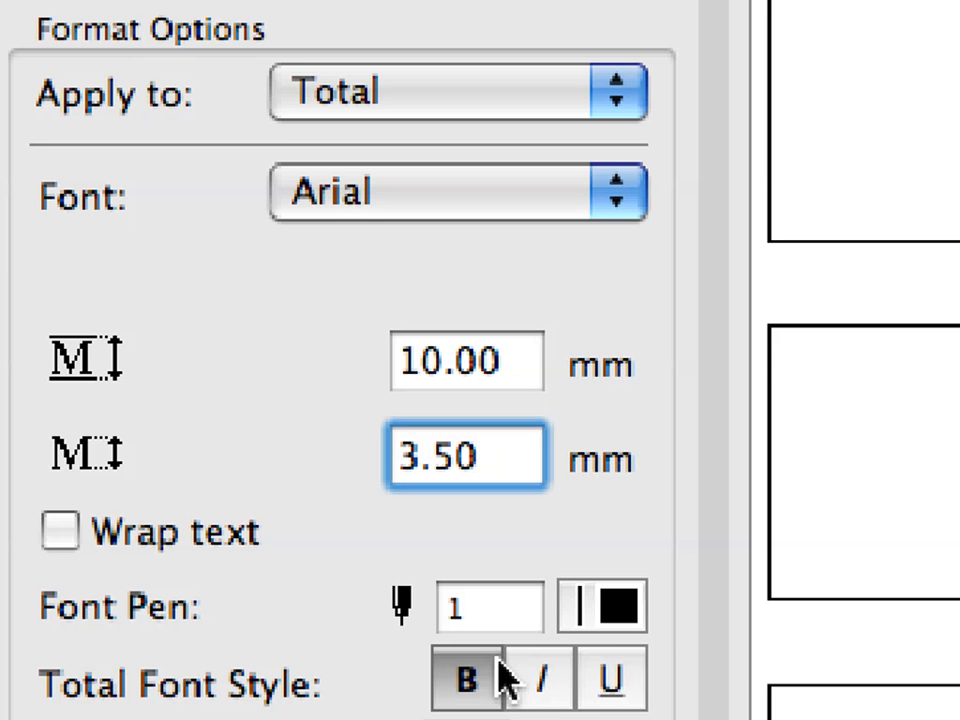
left_click(466, 456)
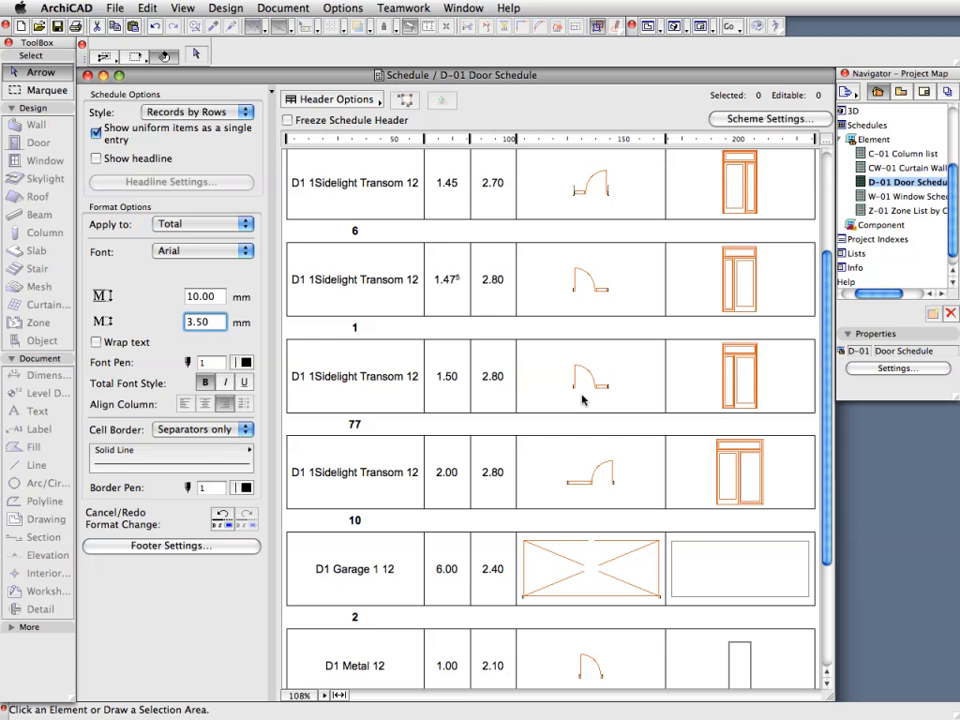
mouse_move(336, 190)
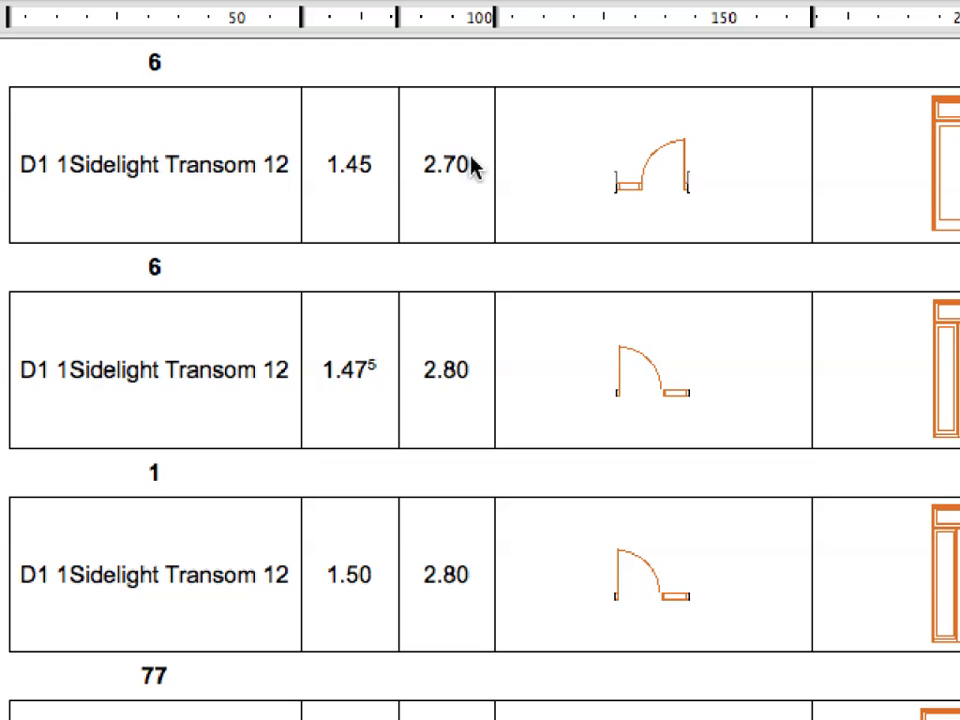
mouse_move(460, 200)
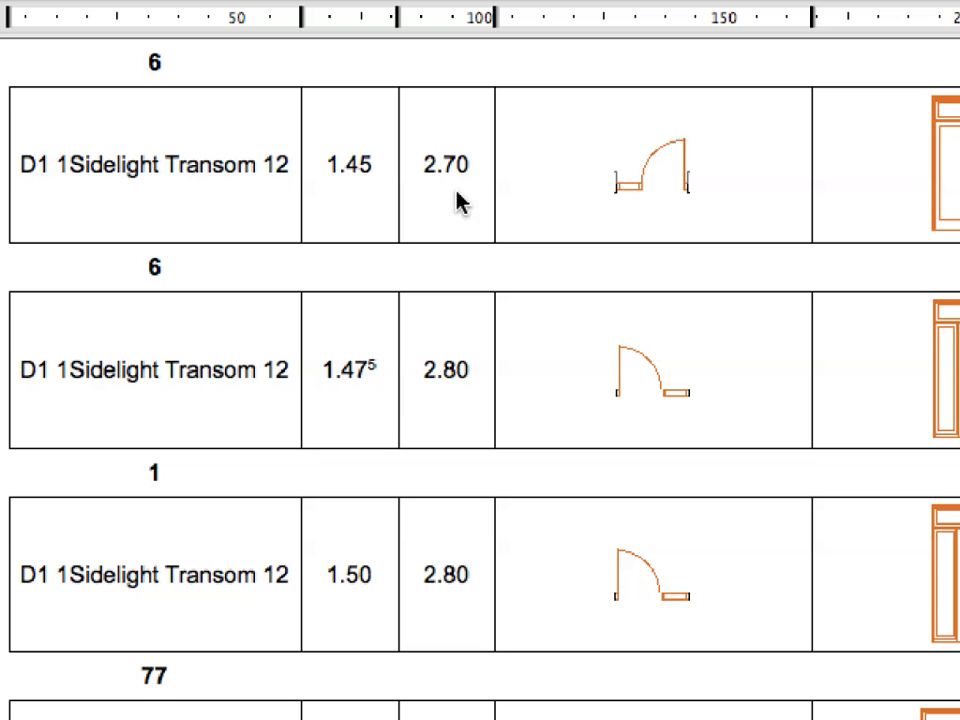
mouse_move(450, 400)
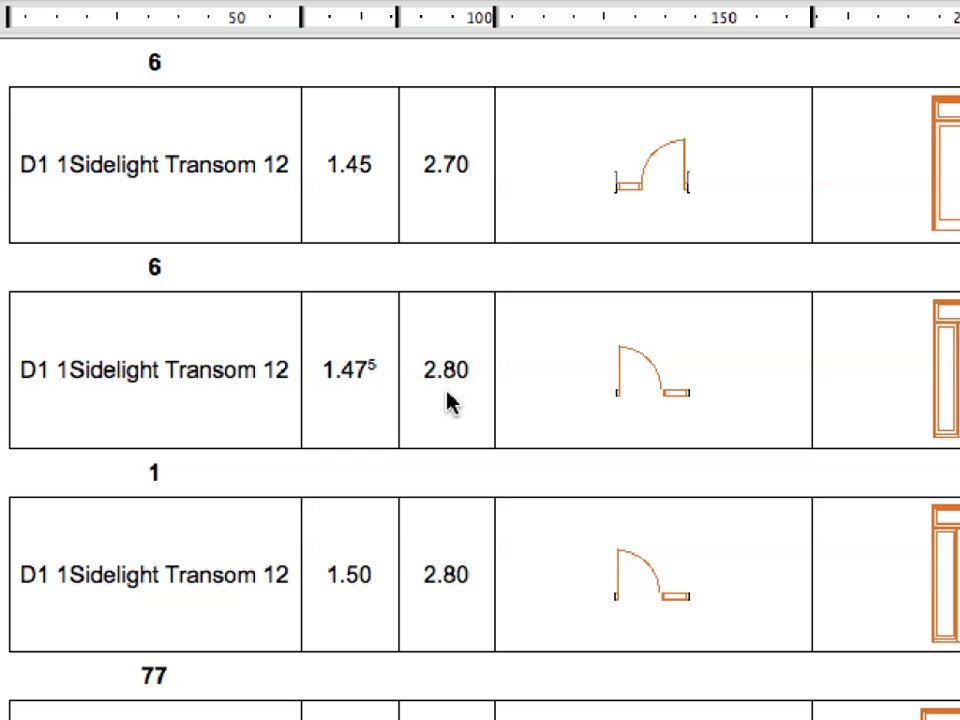
mouse_move(460, 556)
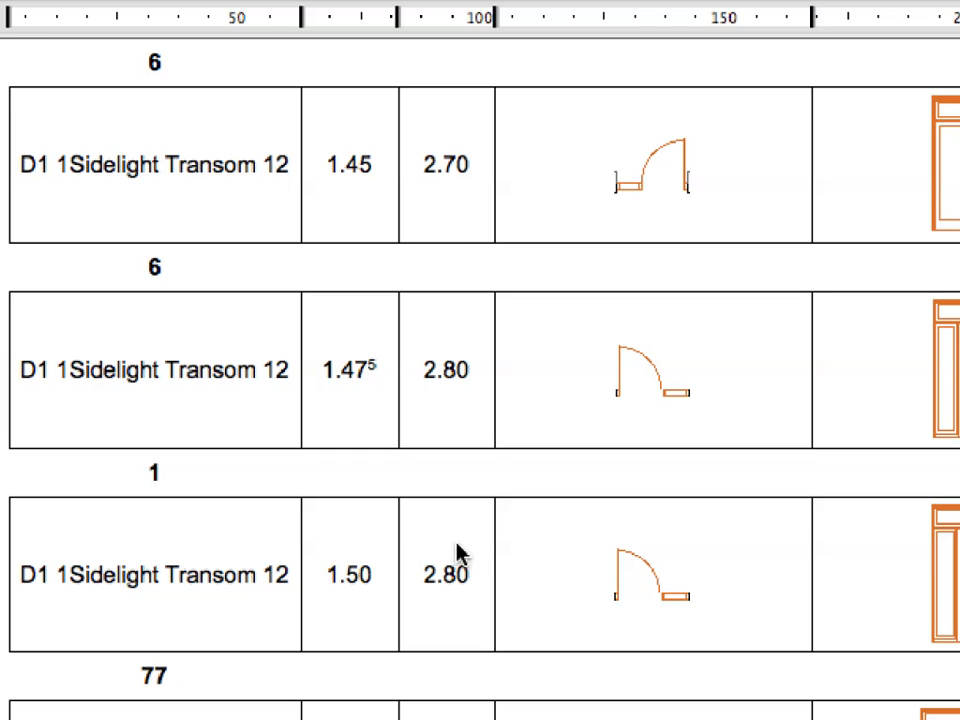
mouse_move(448, 232)
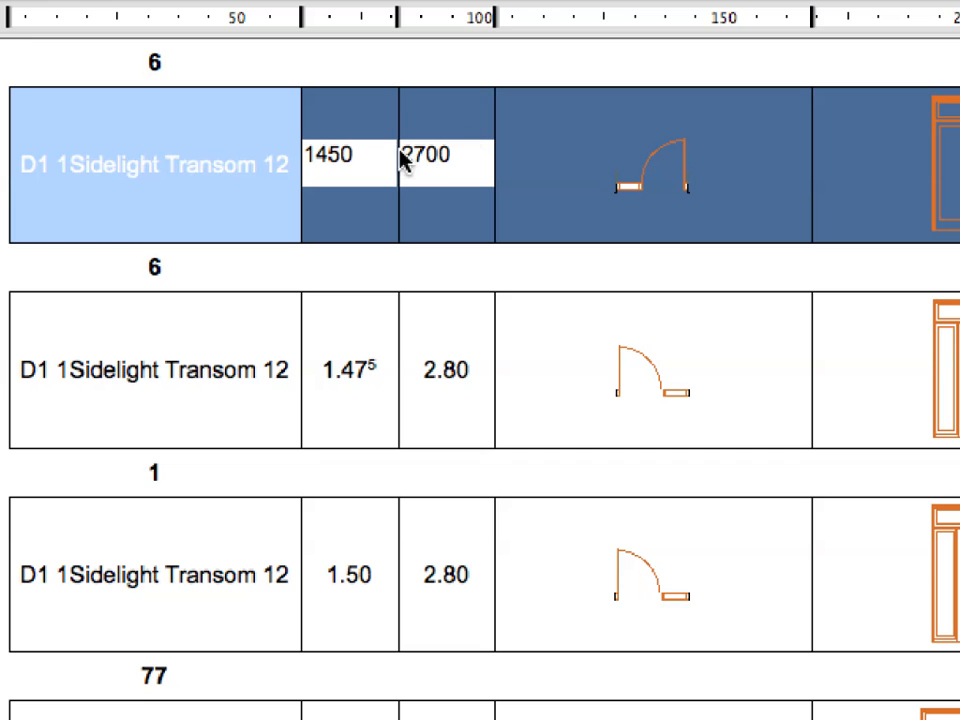
mouse_move(550, 170)
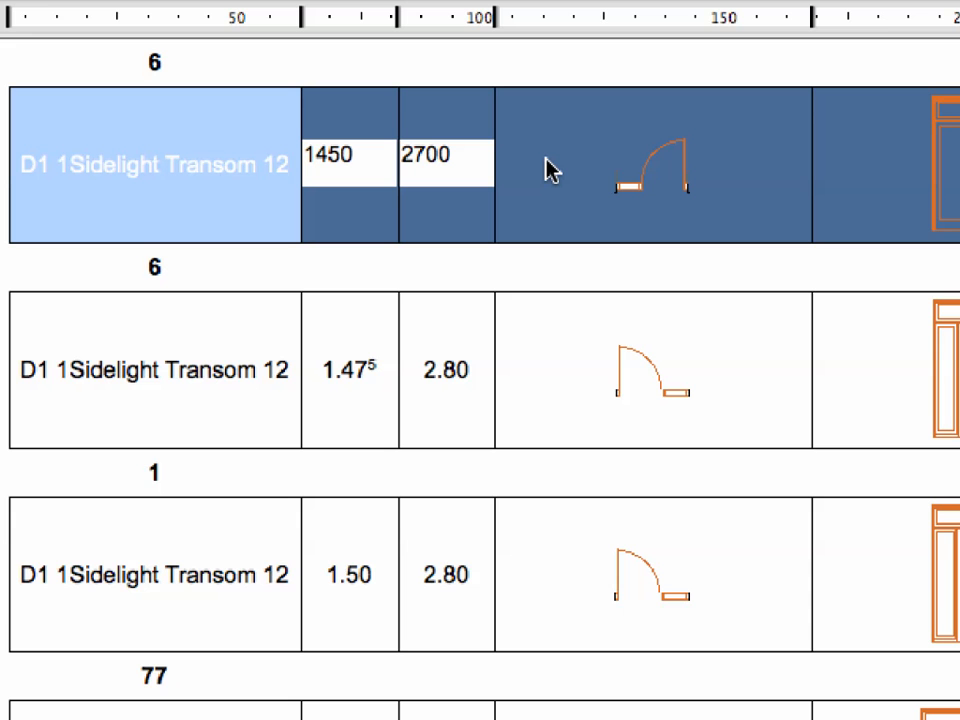
mouse_move(556, 106)
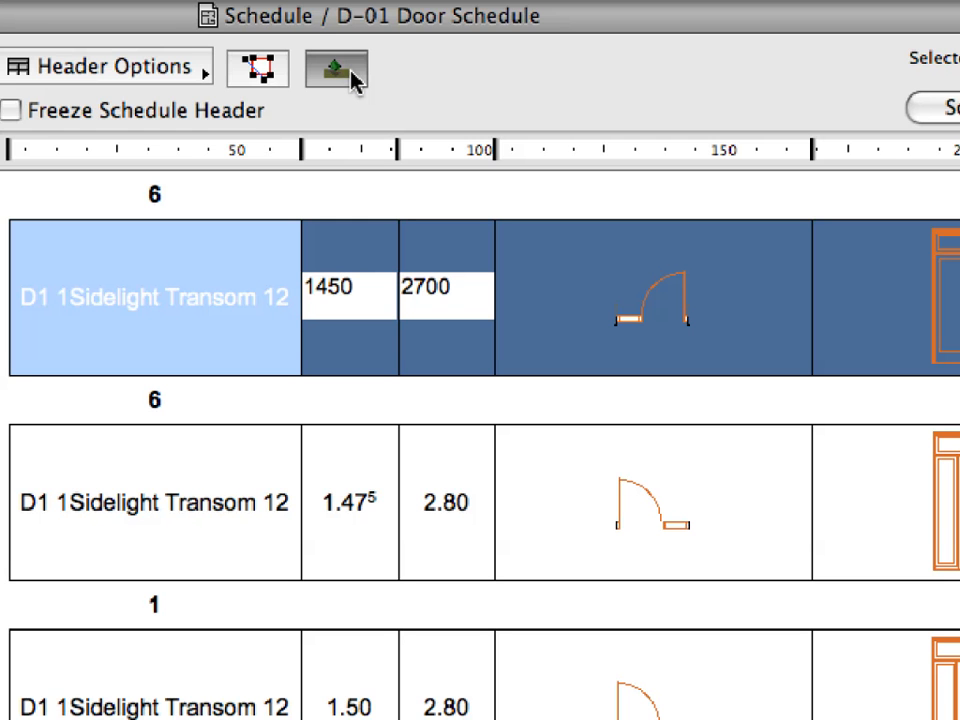
Show the selected door highlighted in the 3D window, then return to the D-01 schedule via Window
left_click(334, 68)
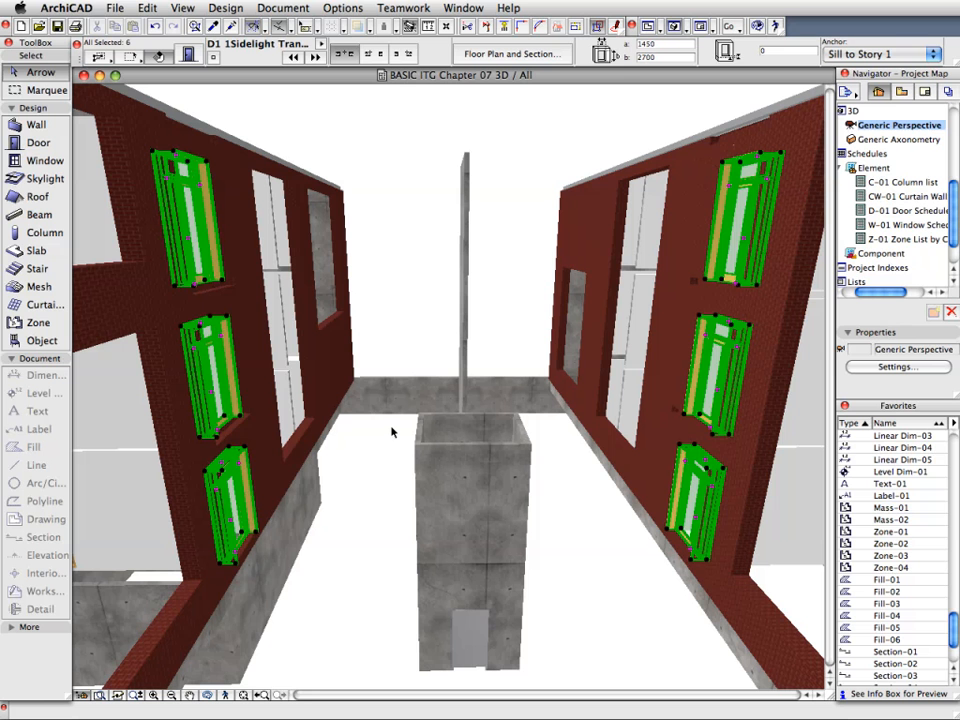
mouse_move(224, 284)
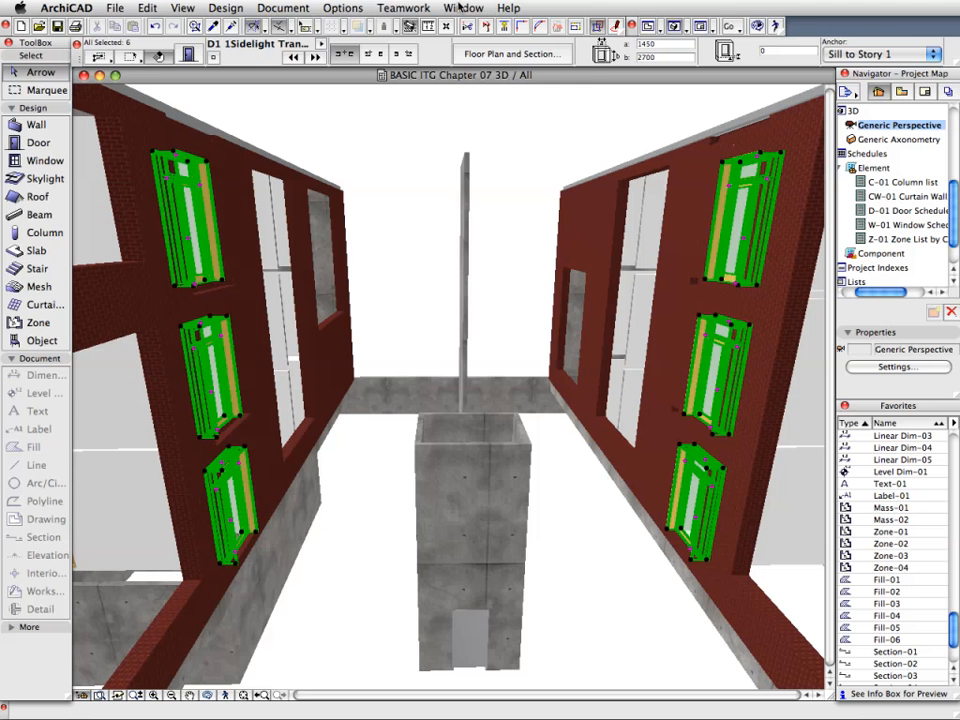
left_click(464, 8)
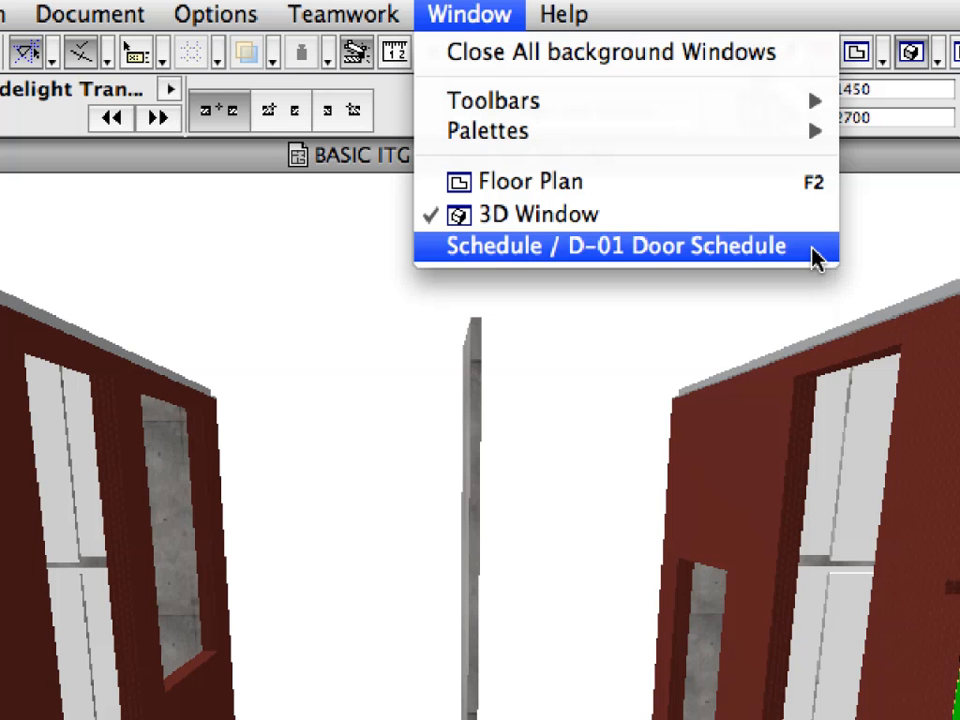
left_click(616, 246)
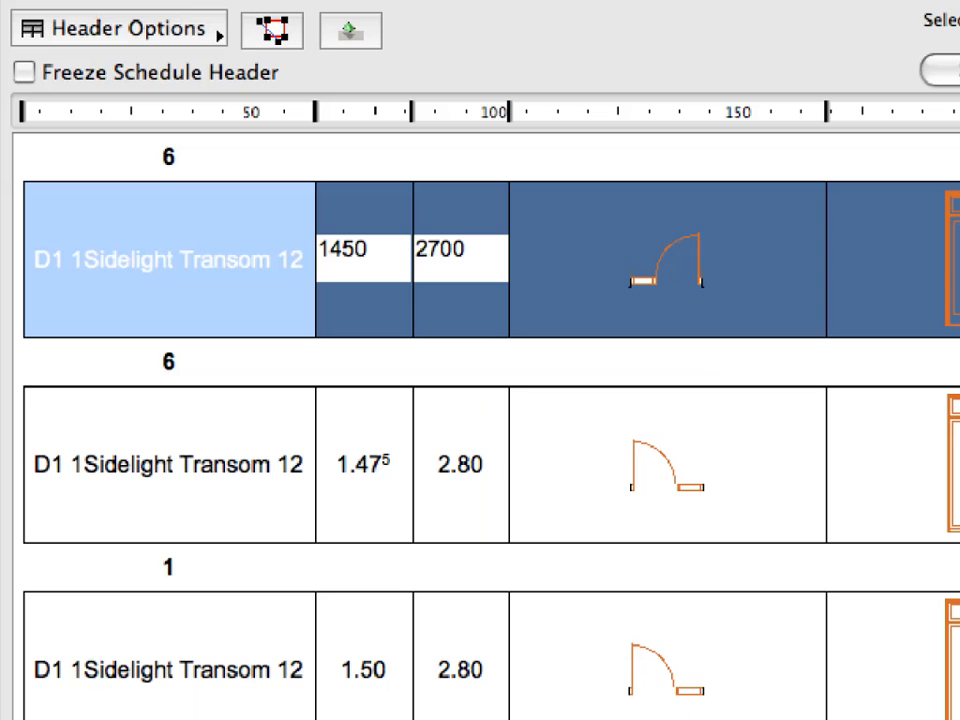
mouse_move(530, 272)
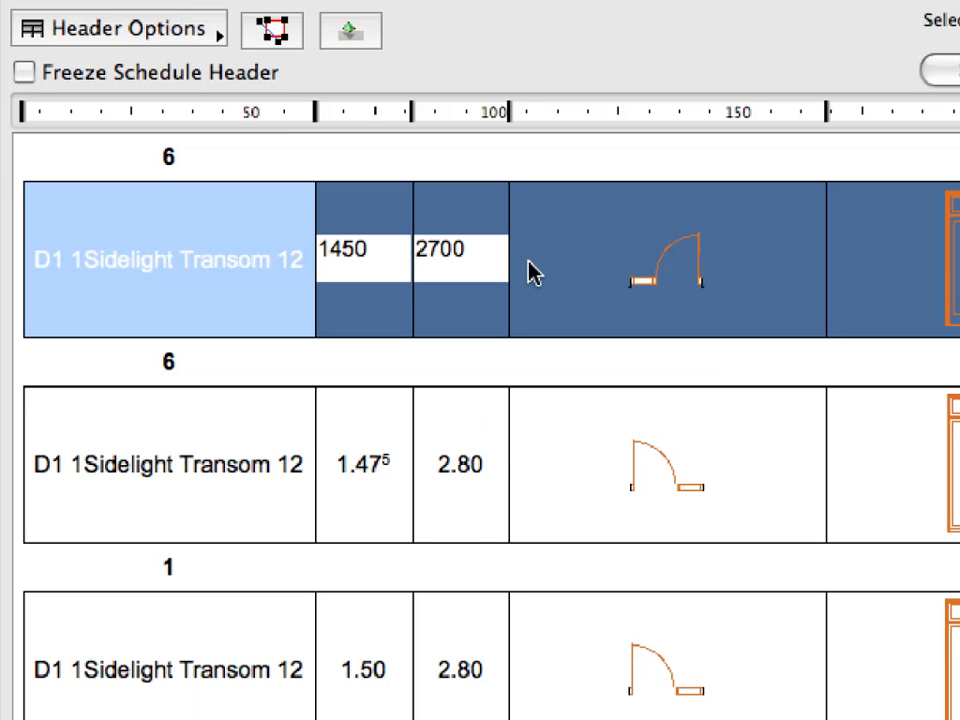
Edit the D1 1Sidelight Transom 12 door's height cell from 2700 to 2800
left_click(460, 252)
type("2800")
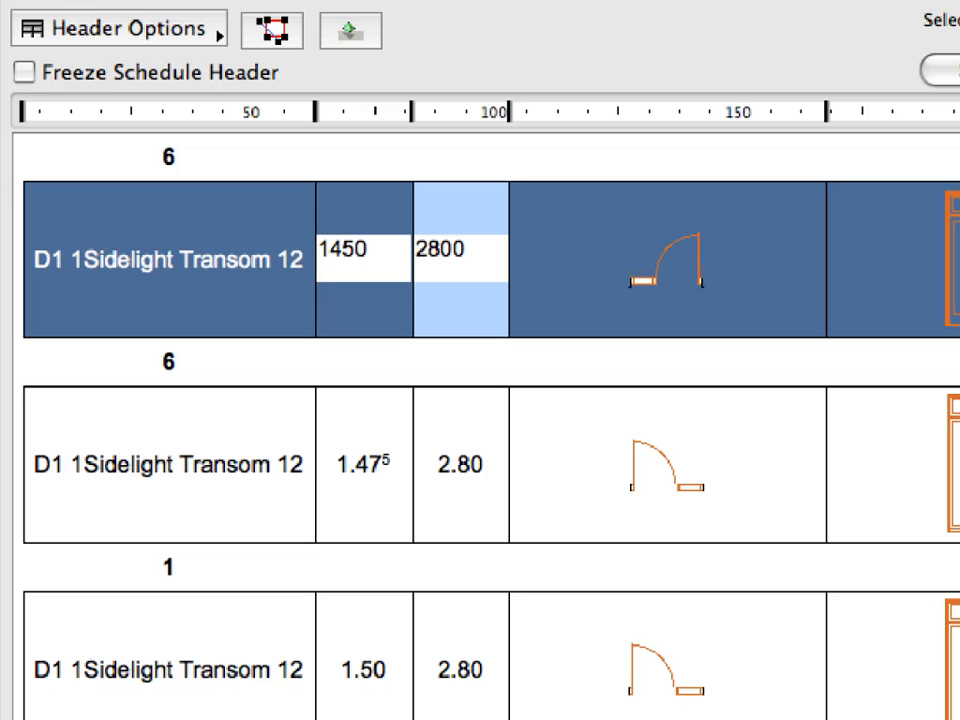
mouse_move(472, 262)
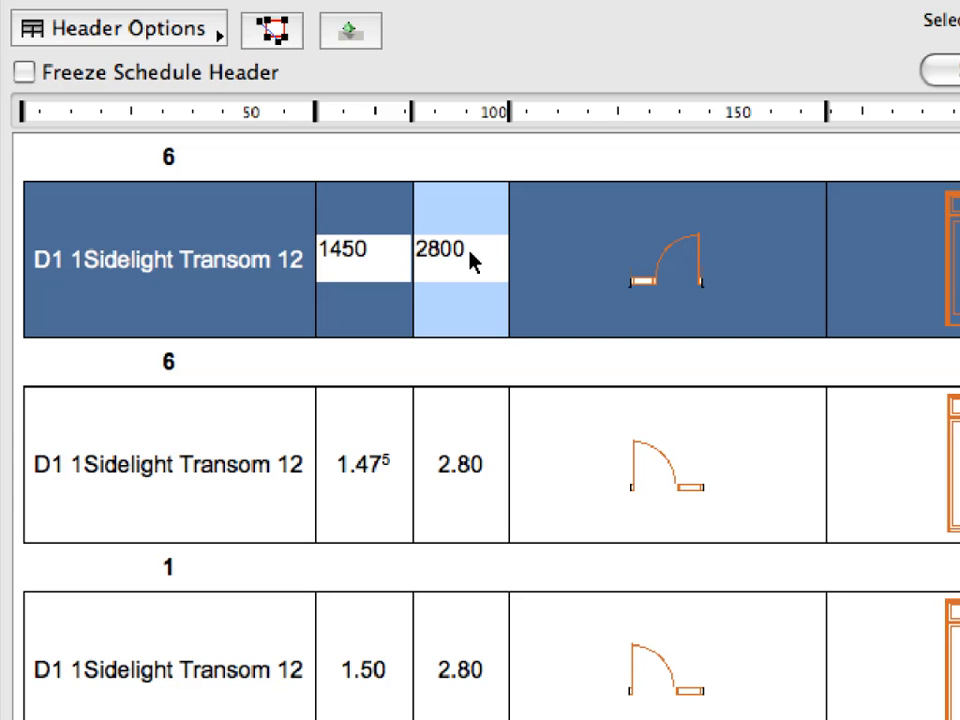